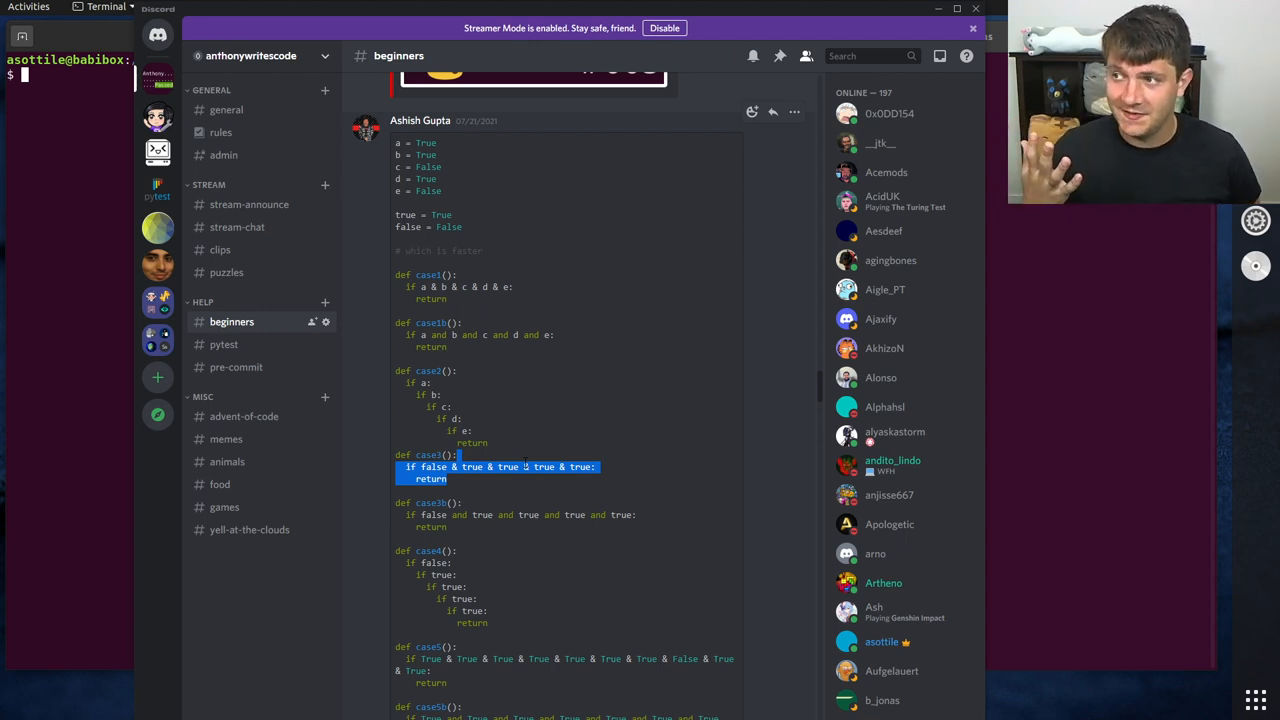
mouse_move(530, 414)
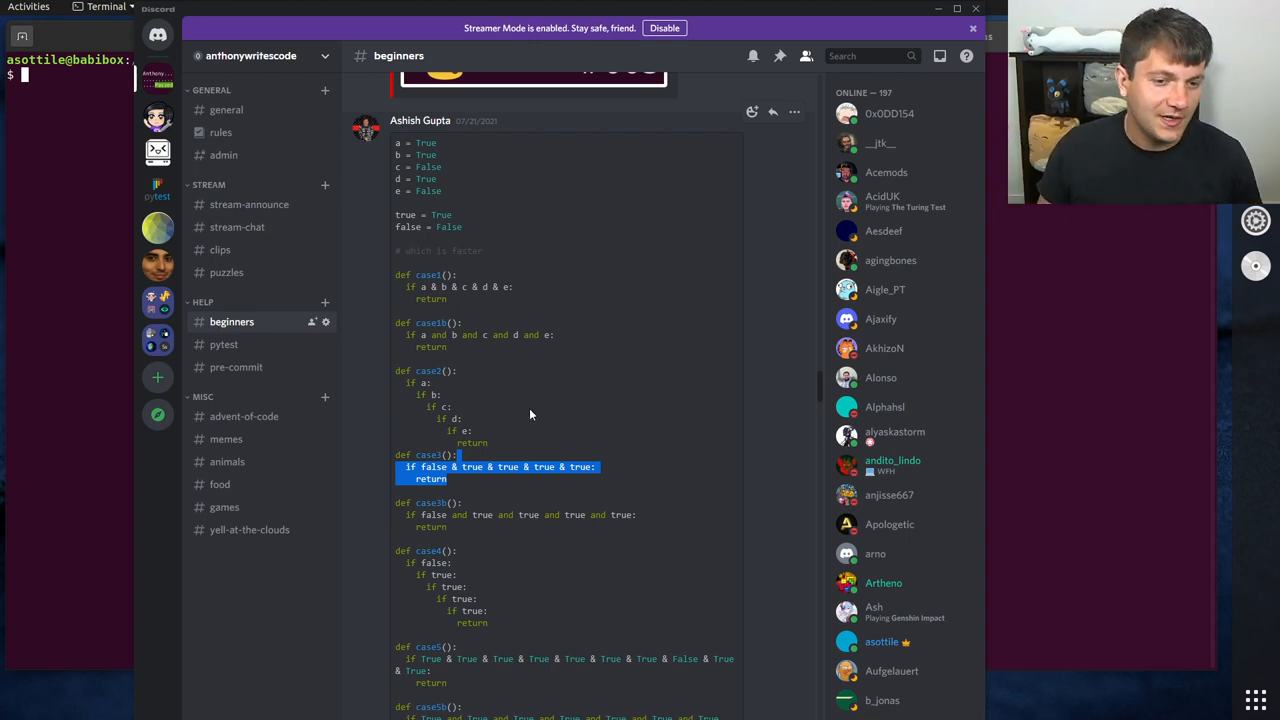
Step: Read the shared case functions, highlighting the False condition in case5c and the case5d/case5e definitions
scroll("down", 3)
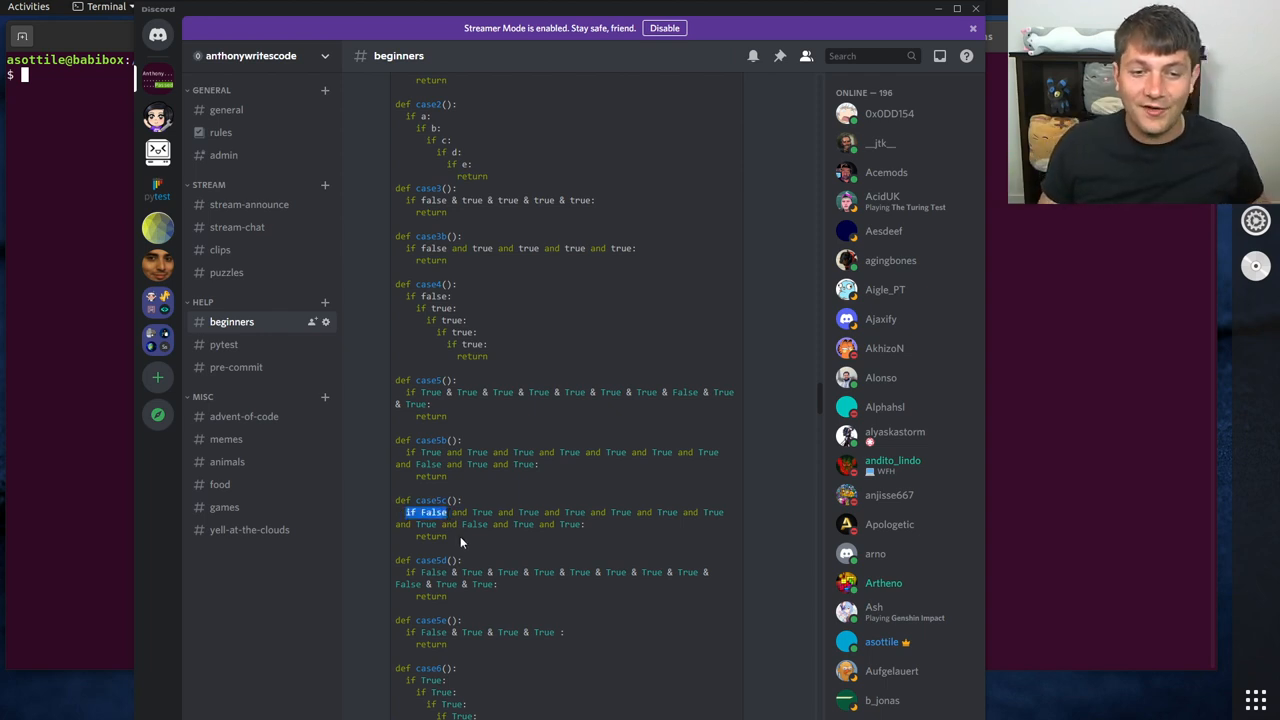
left_click_drag(447, 512, 585, 524)
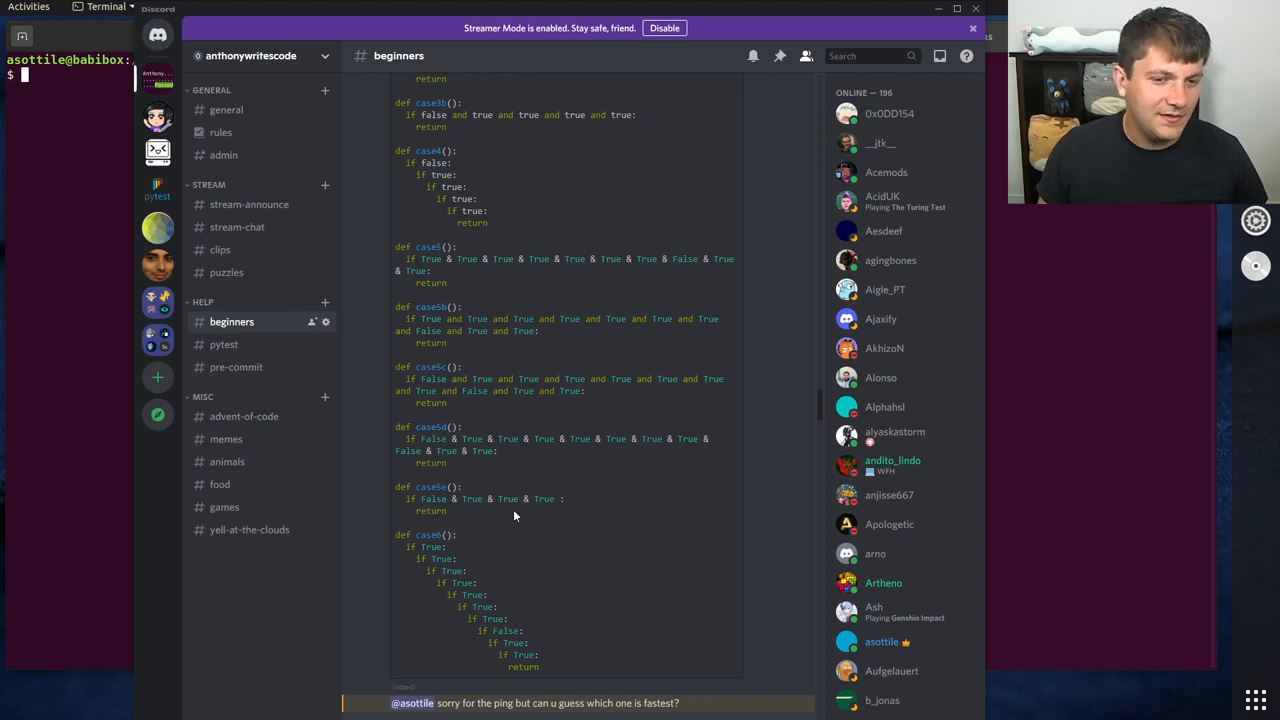
left_click_drag(394, 426, 565, 511)
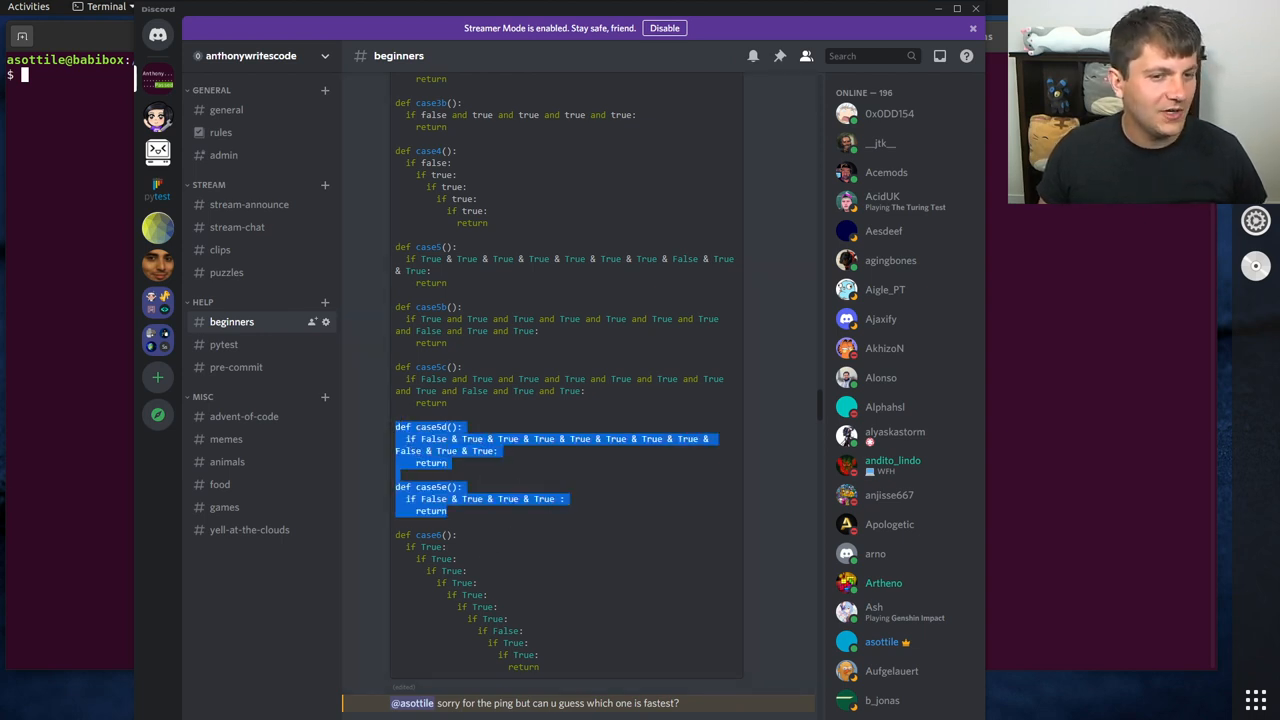
mouse_move(535, 554)
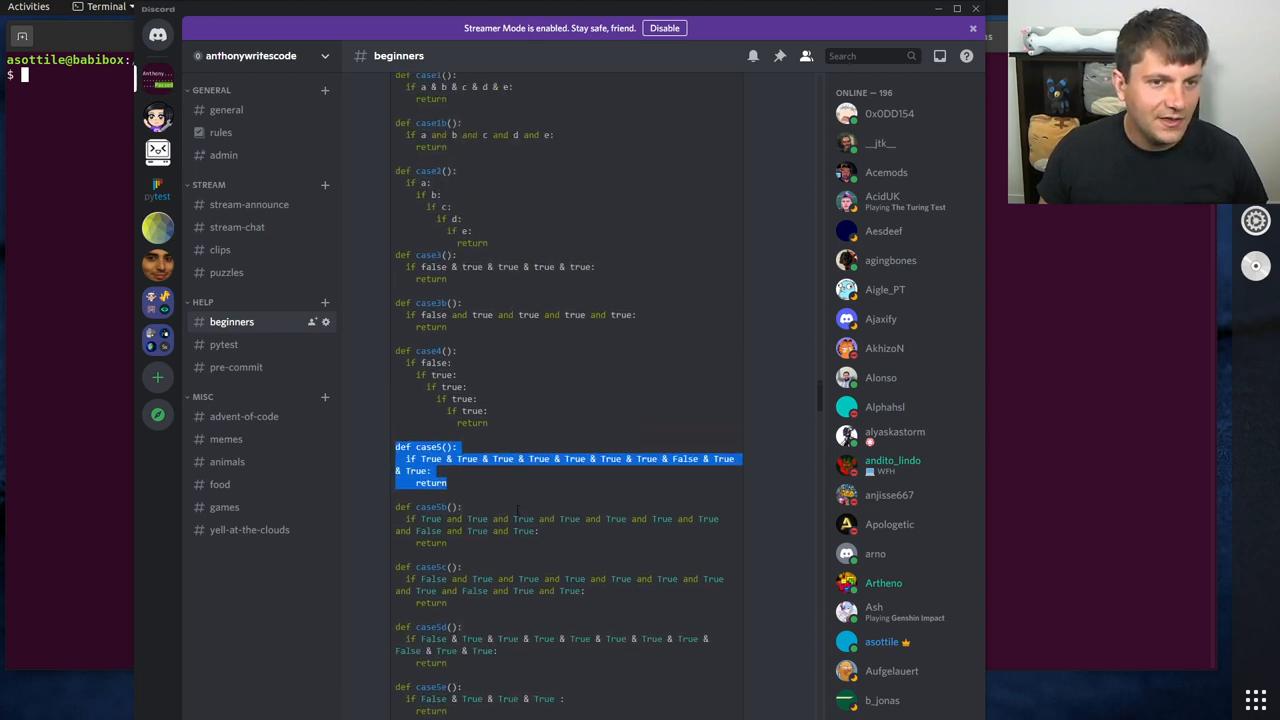
Step: Scroll down through the remaining benchmark functions to the case6 nested-if function
scroll("down", 3)
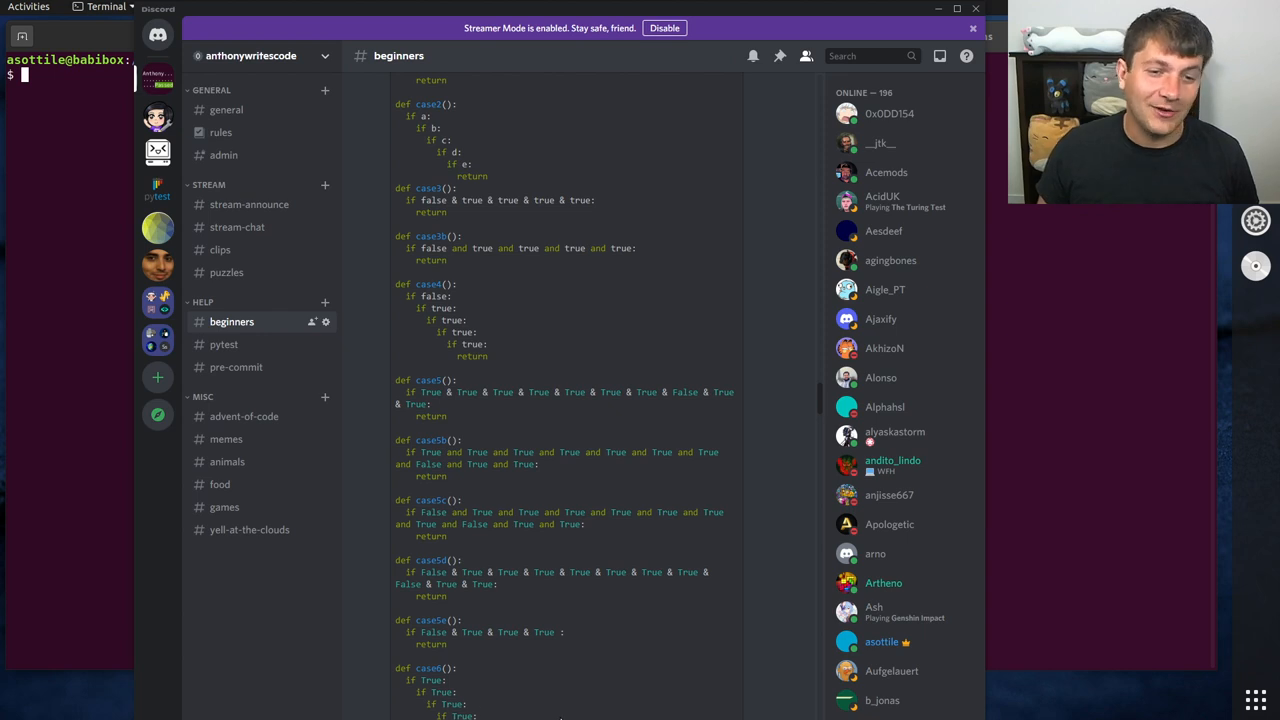
scroll("down", 3)
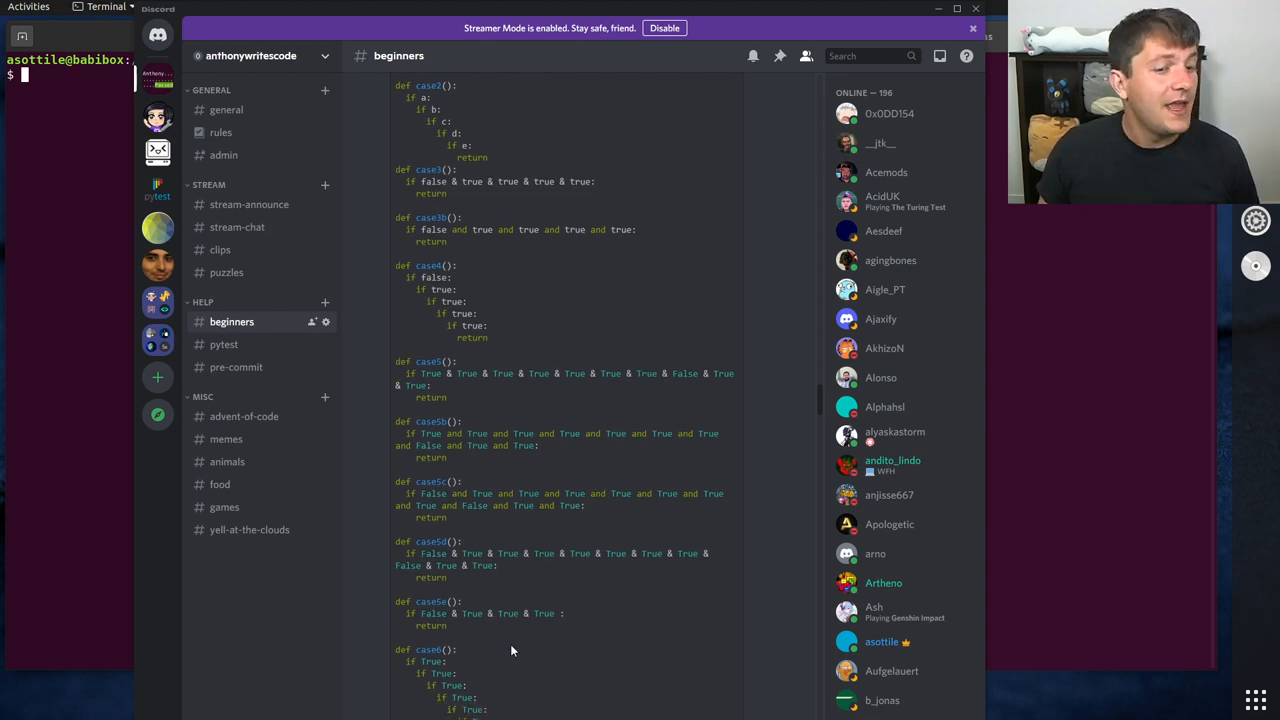
scroll("down", 3)
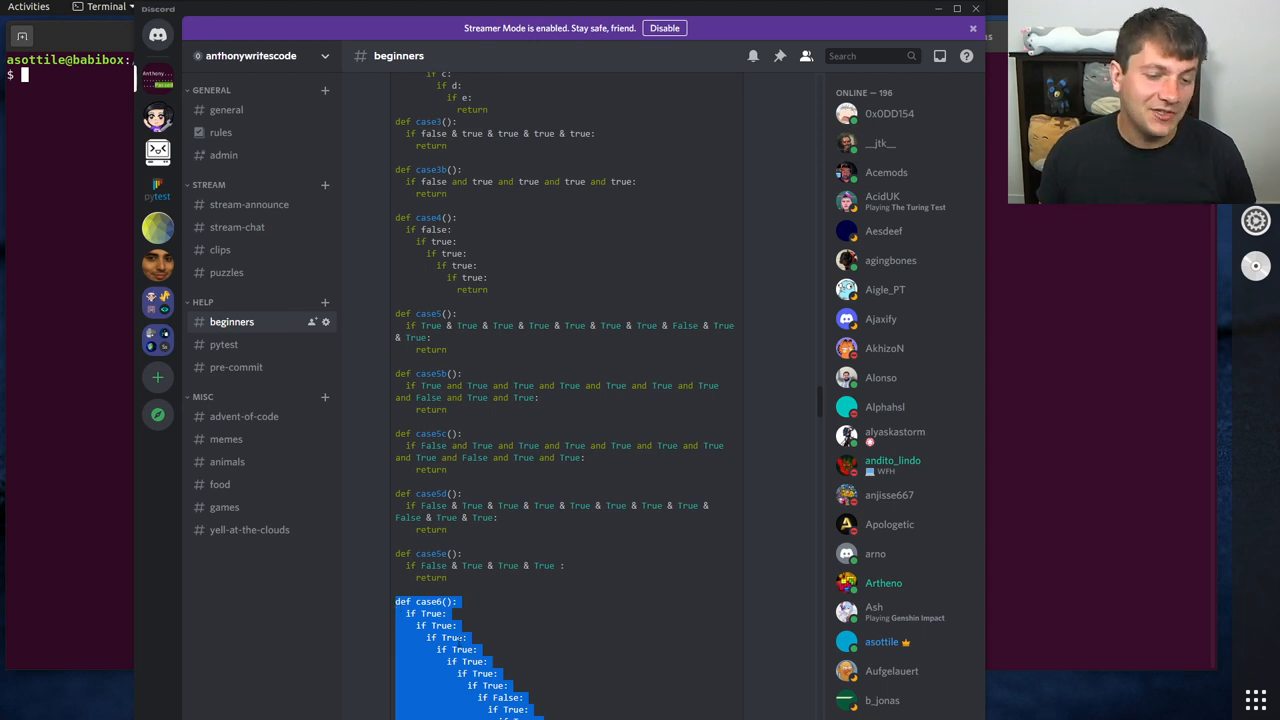
mouse_move(549, 623)
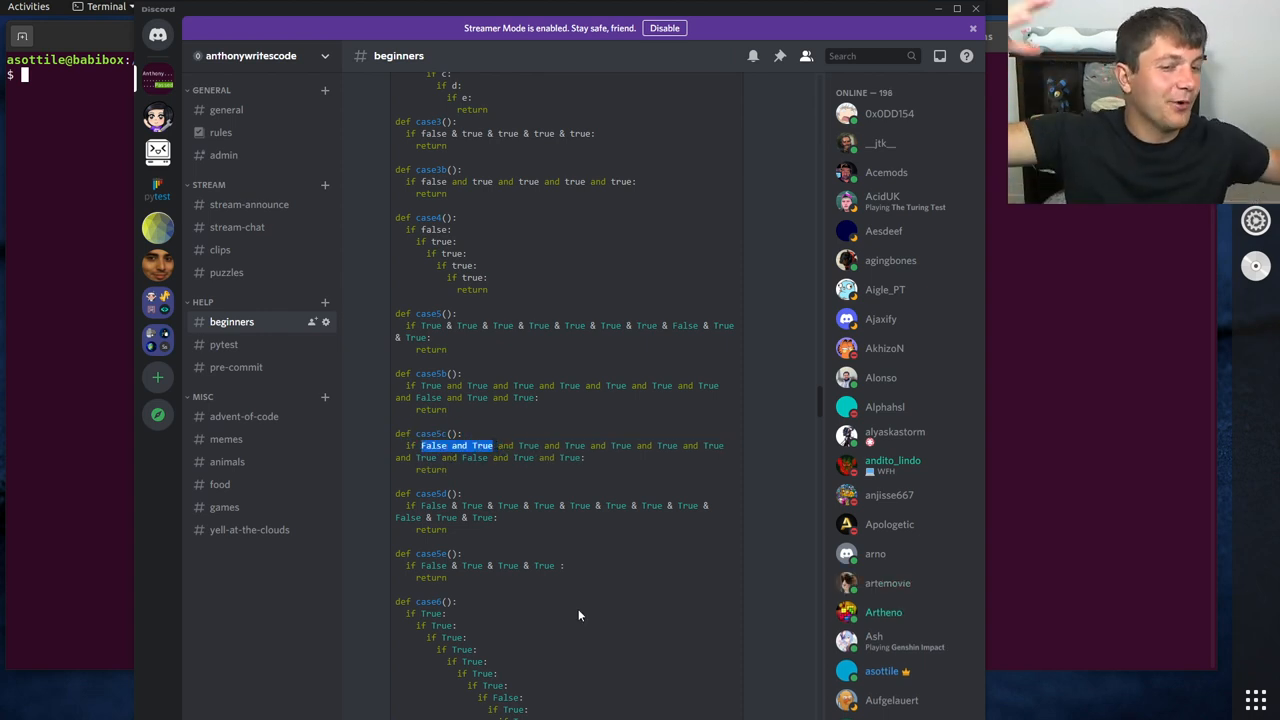
mouse_move(688, 305)
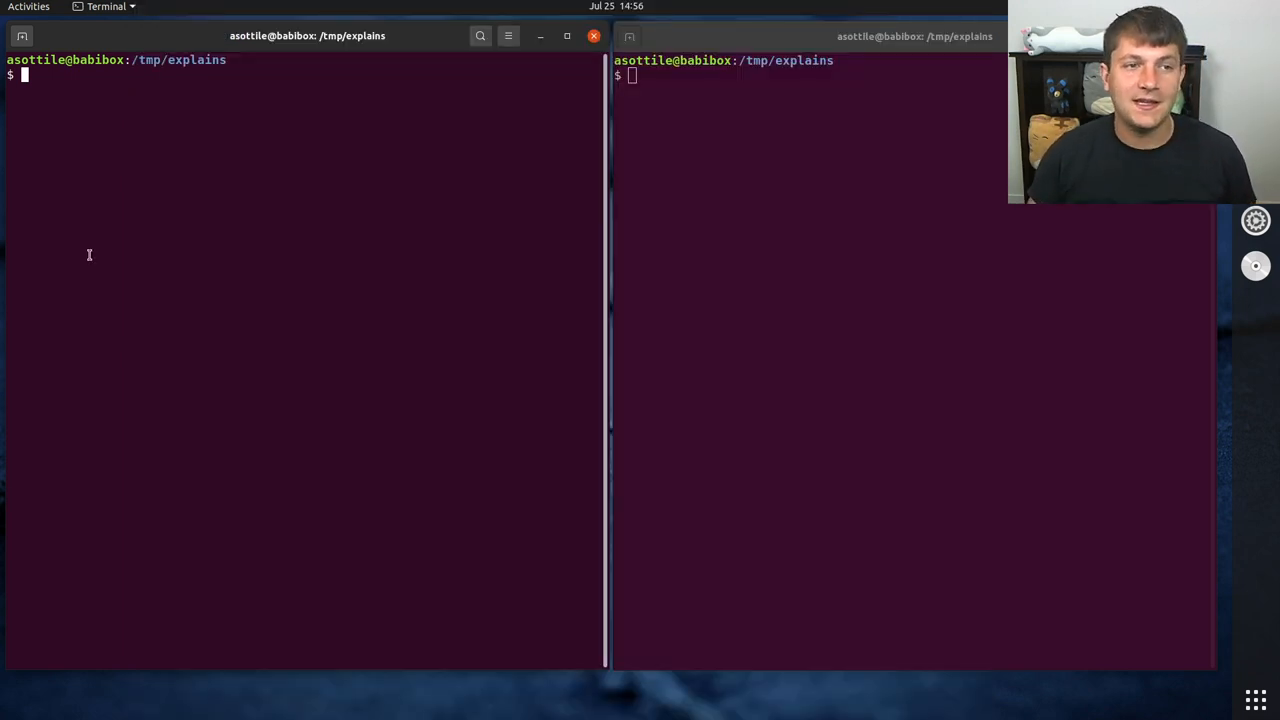
Step: Start python3 and define f with x = 2 + 2 returning x, then import dis
type("python")
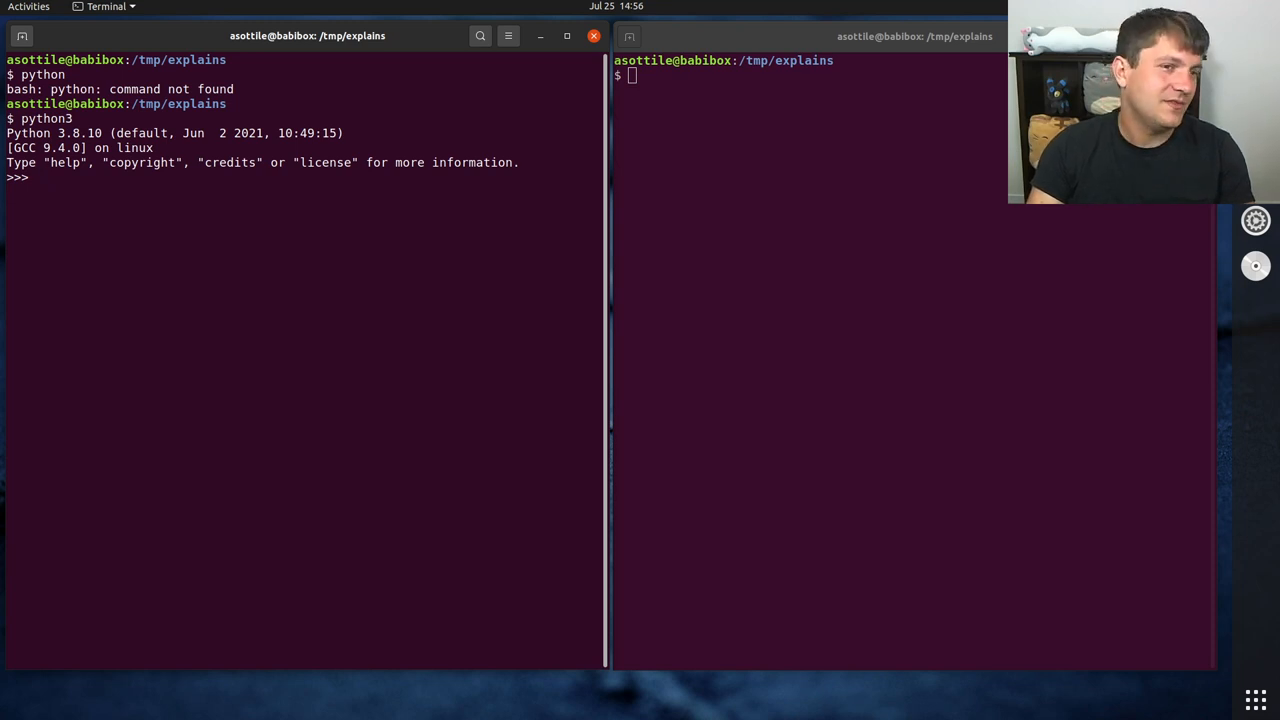
type("def f():")
type("x =")
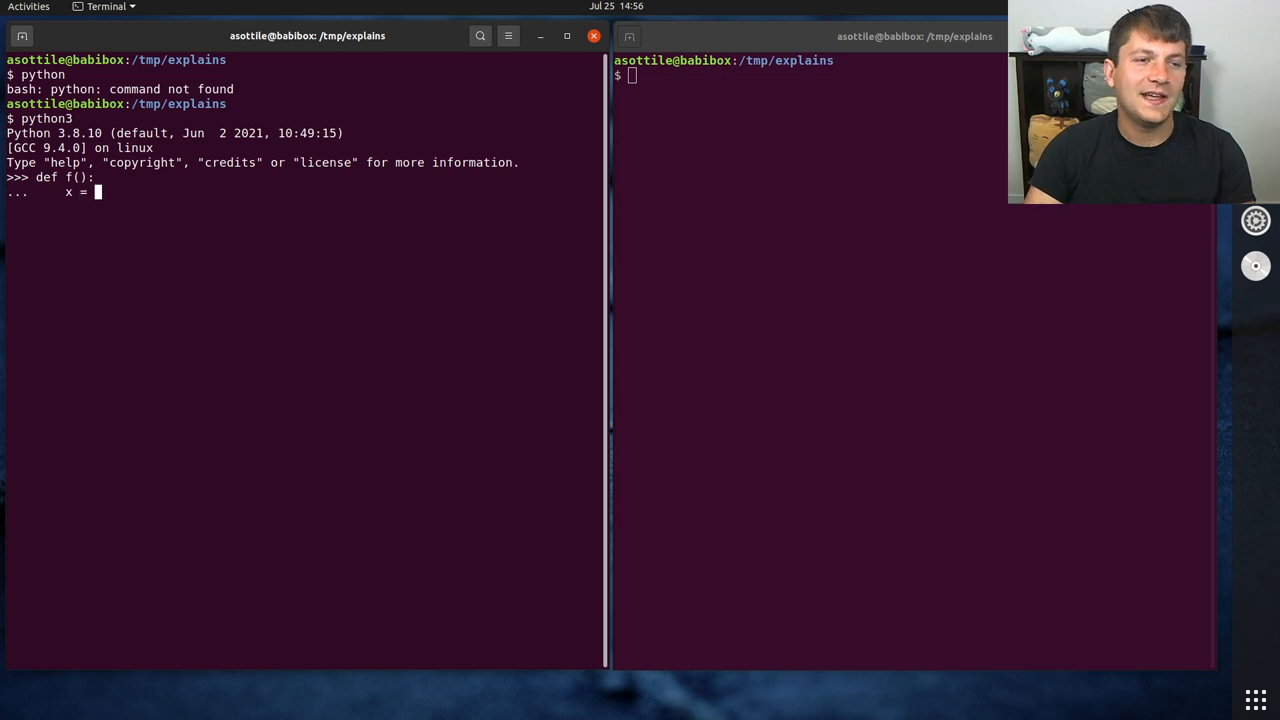
type("2 + 2")
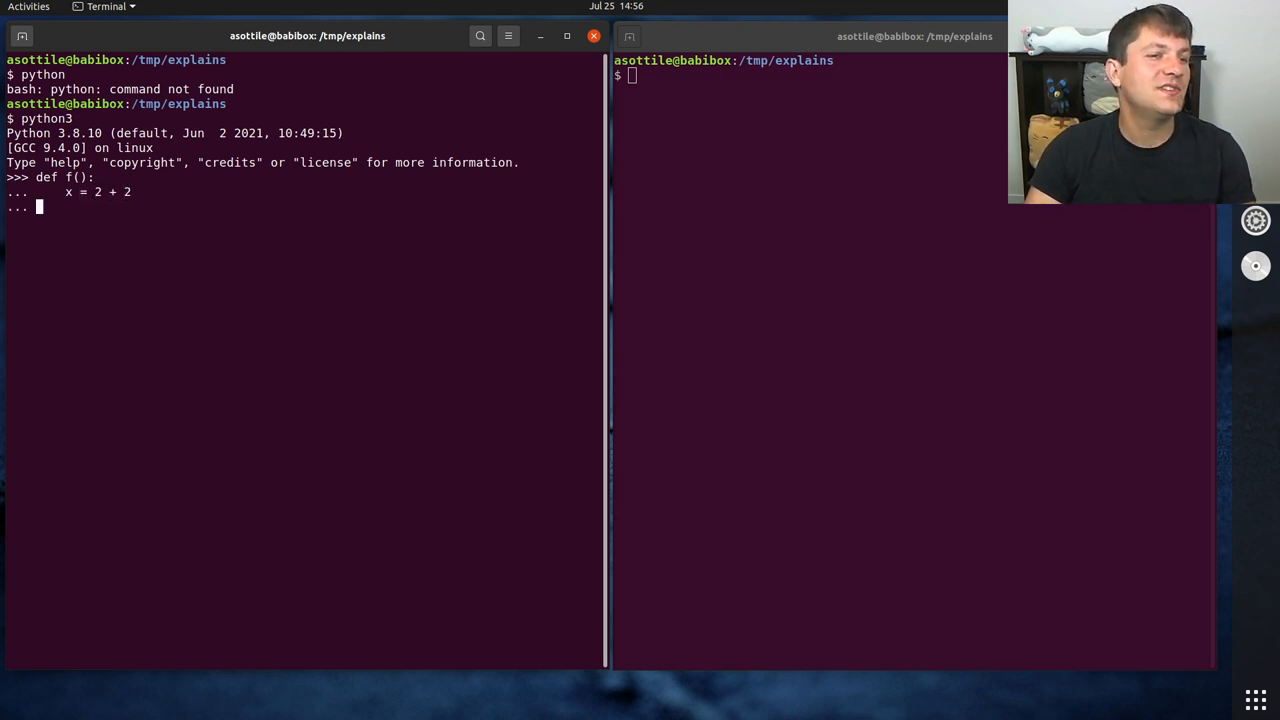
type("return x")
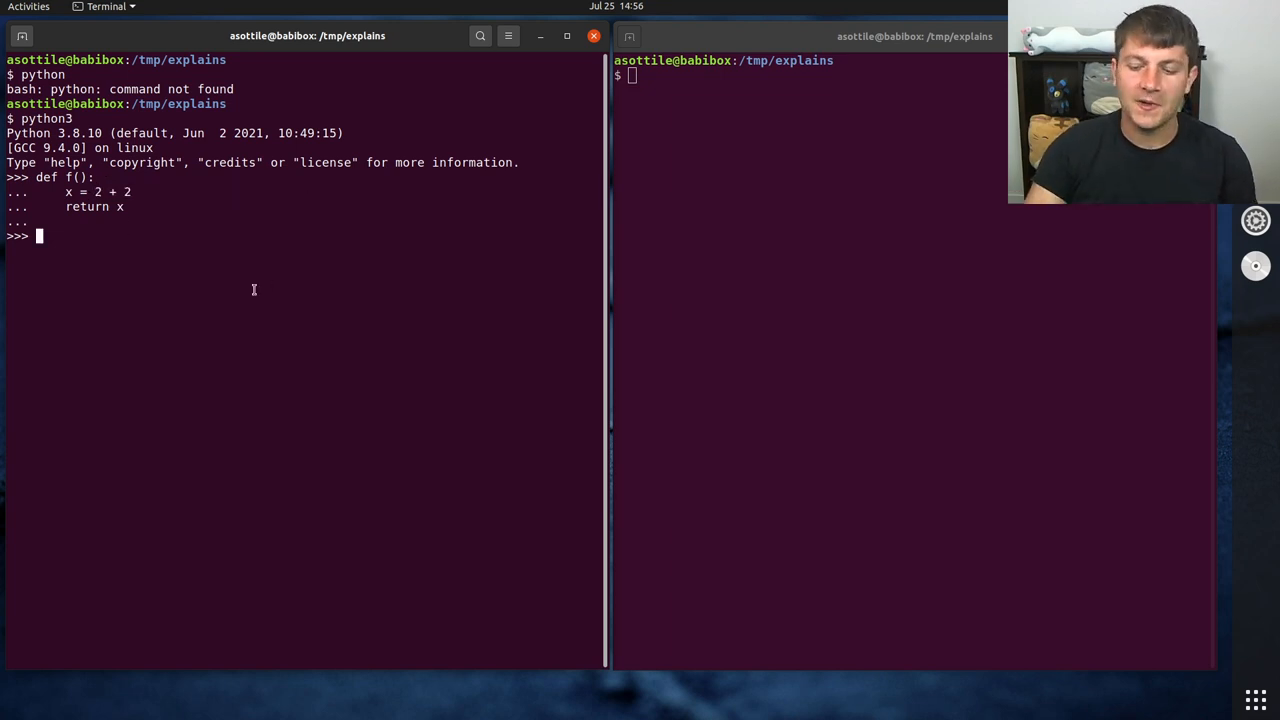
type("import dis")
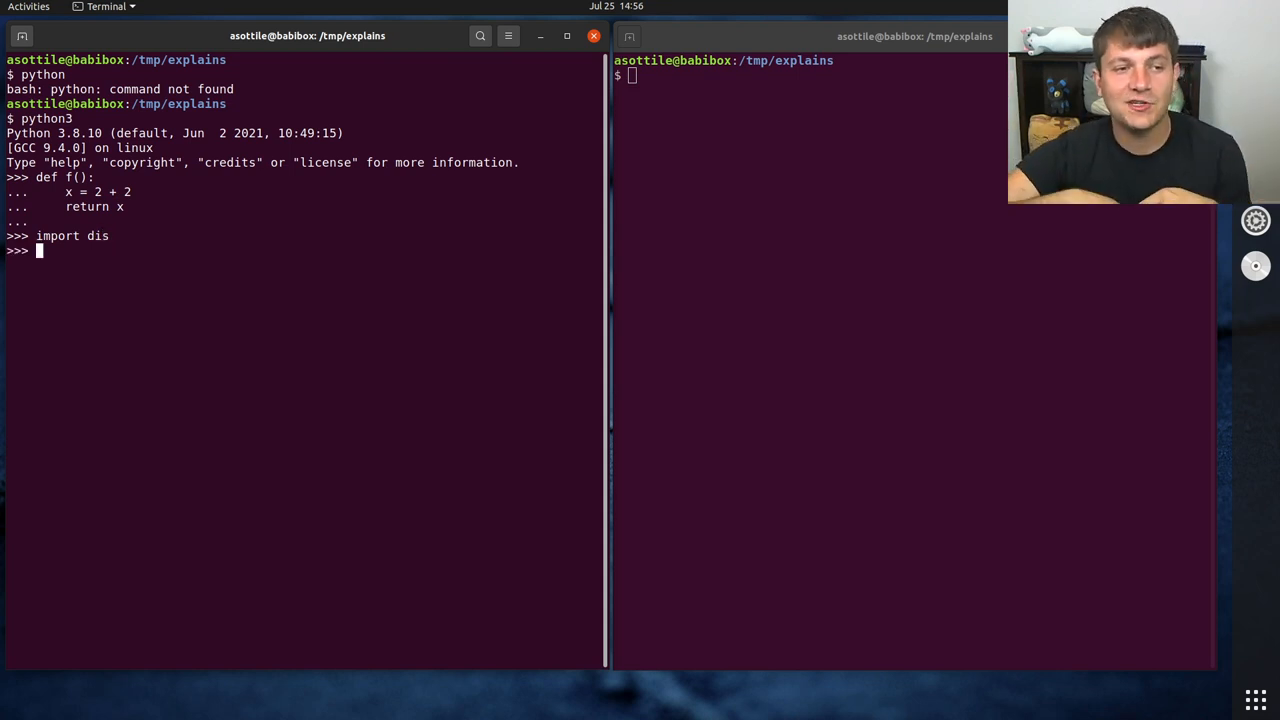
Step: Disassemble f with dis.dis(f), highlighting that 2 + 2 is folded to the constant 4
type("dis.")
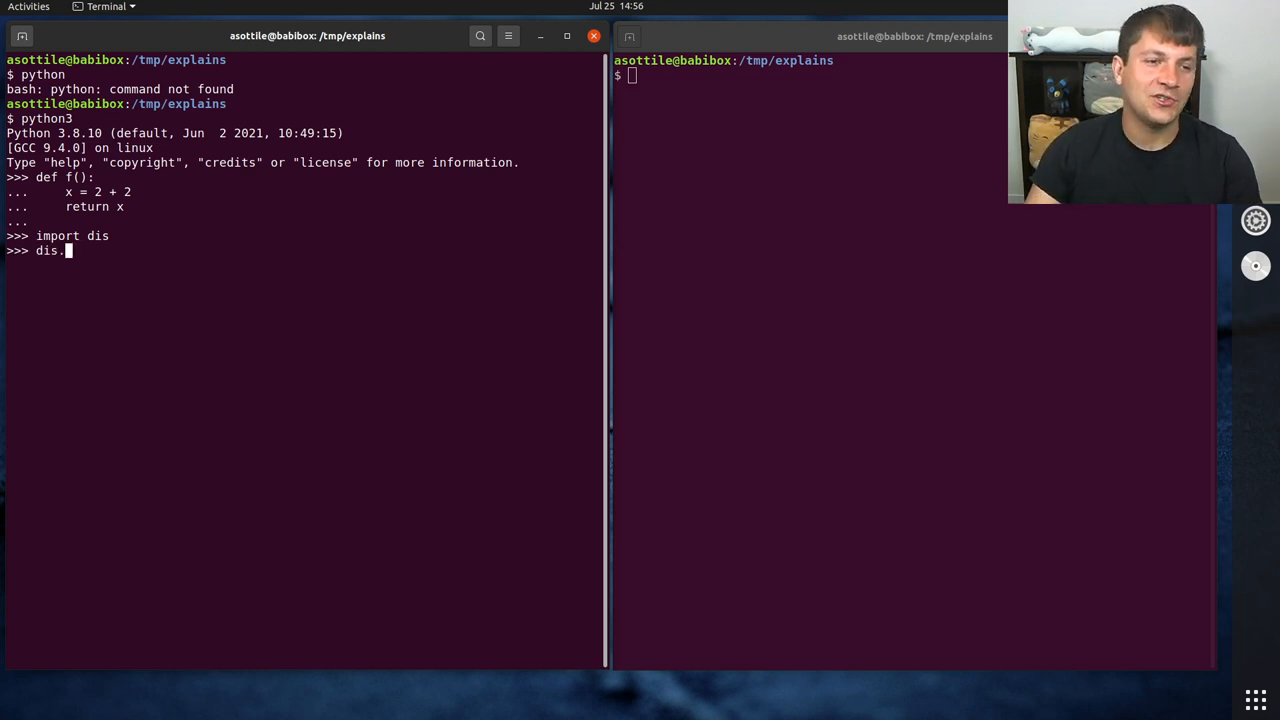
type("dis")
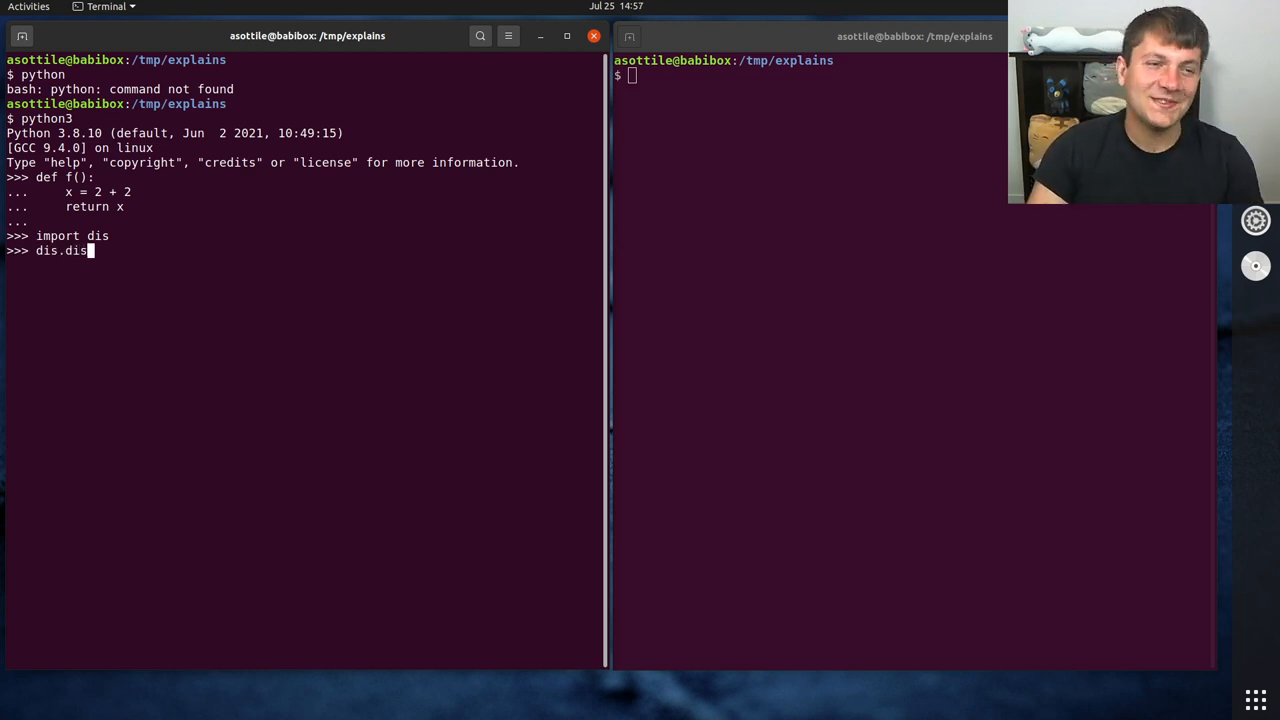
type("(f)")
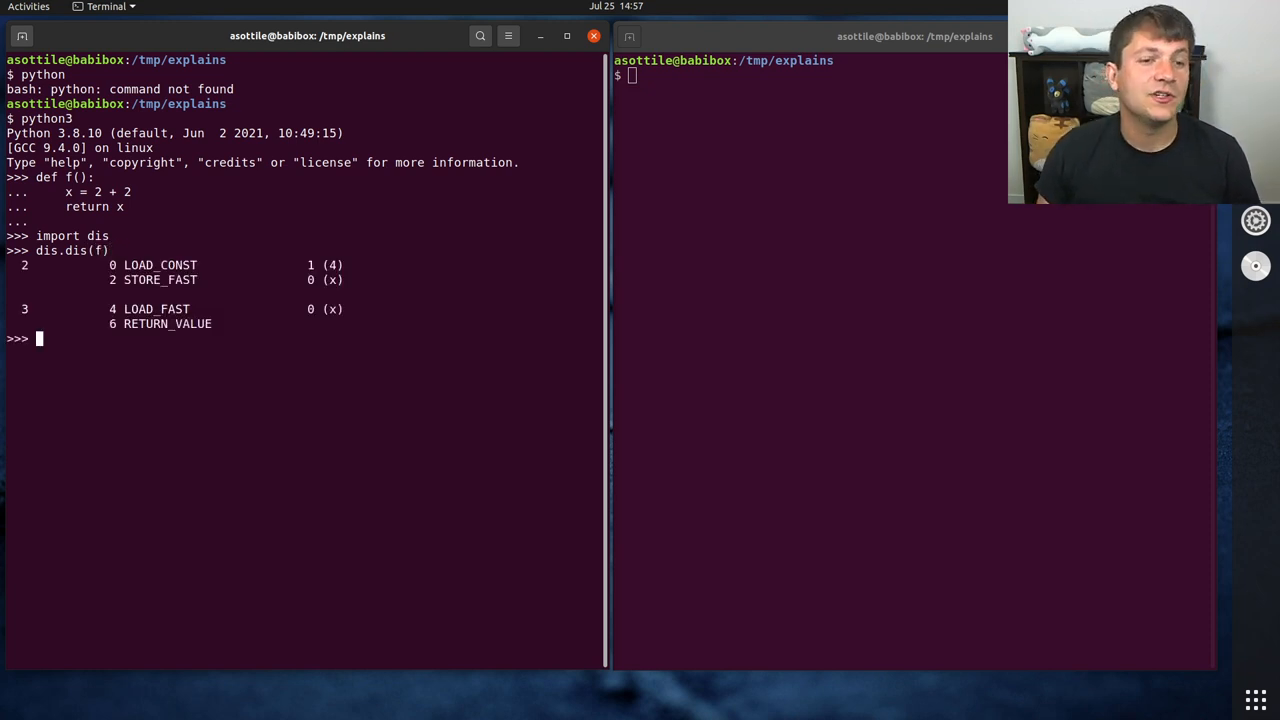
double_click(112, 191)
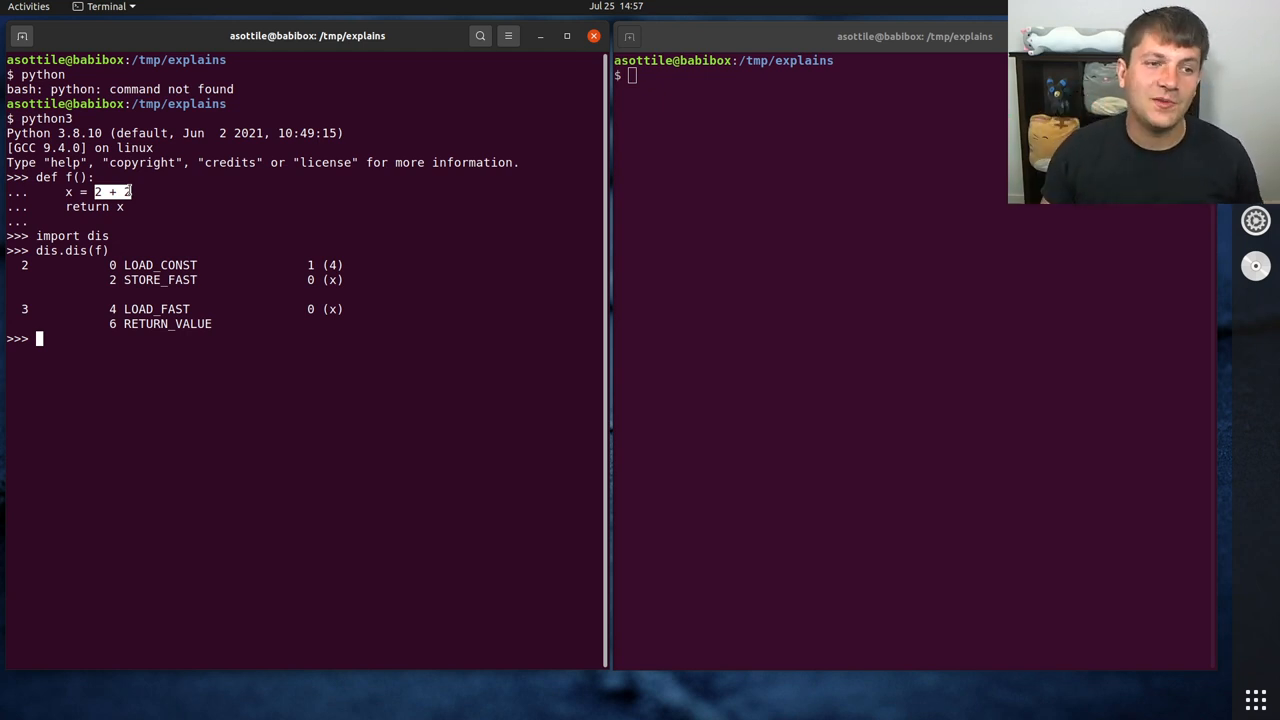
type("def f():")
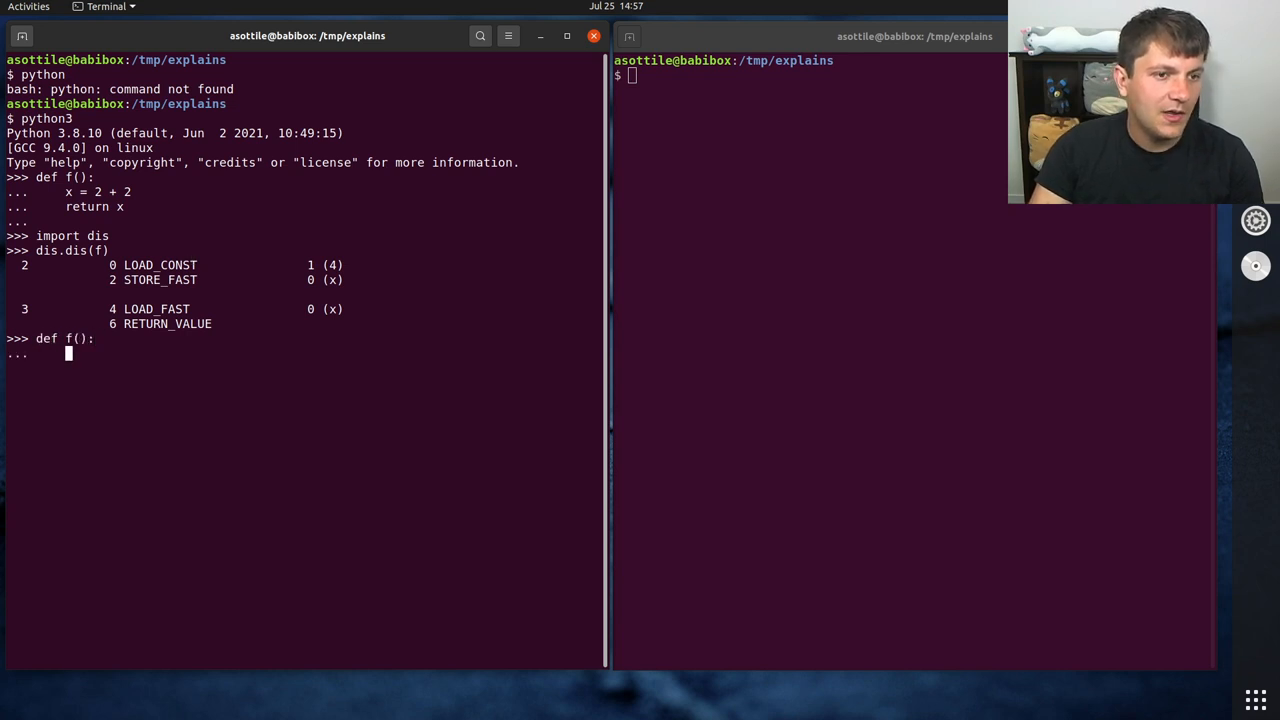
Step: Redefine f with x = 2 + 2 * 5 + 3 and disassemble it, showing the folded constant 15
type("x = 2 + 2")
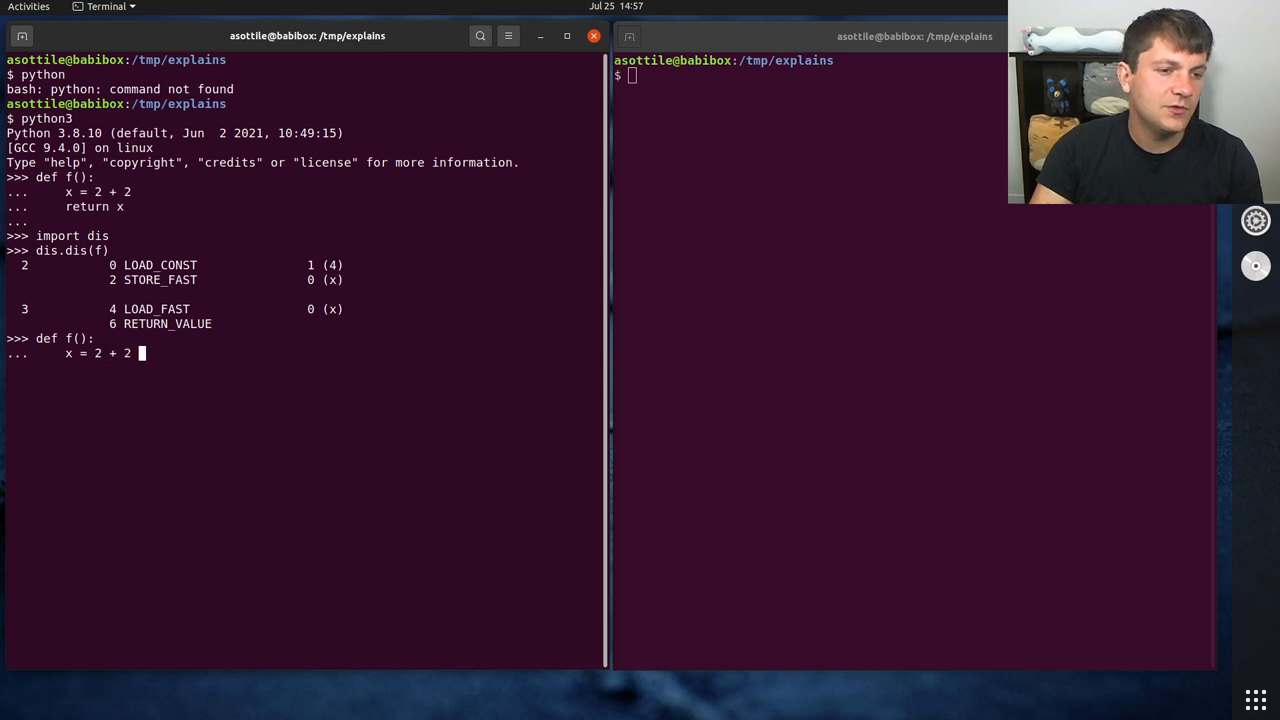
type("* 5 + 3")
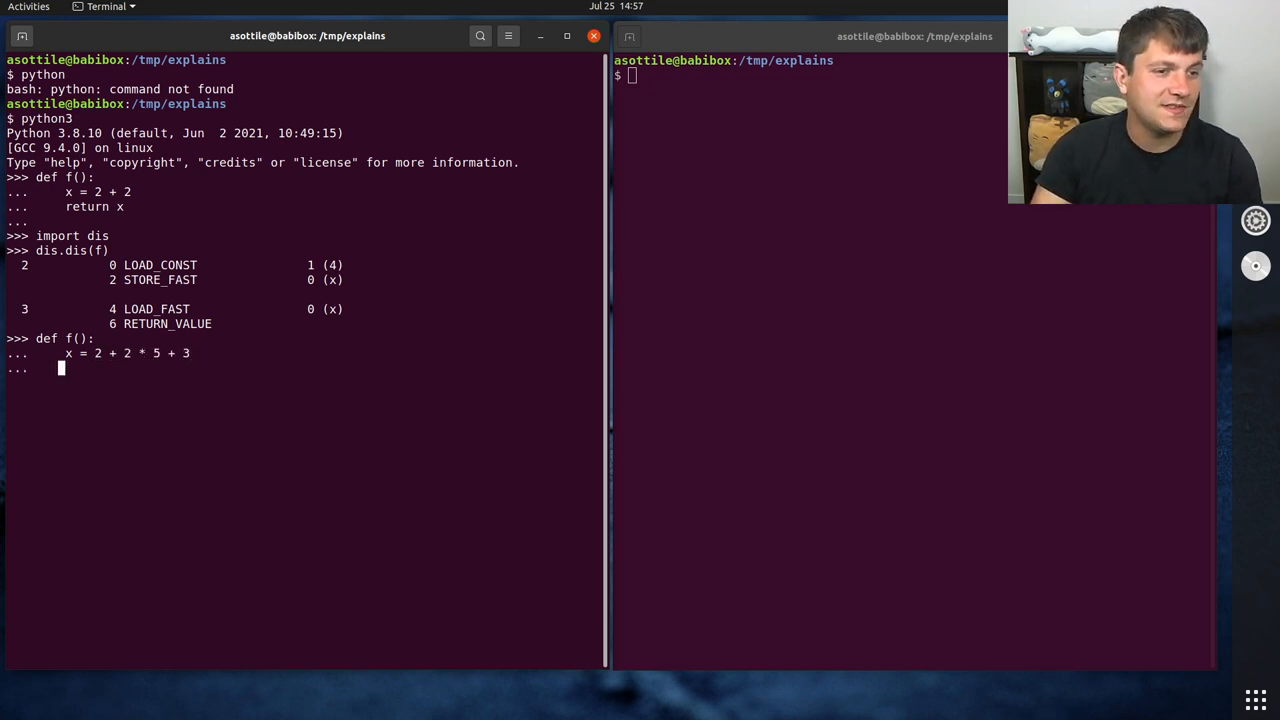
type("return x")
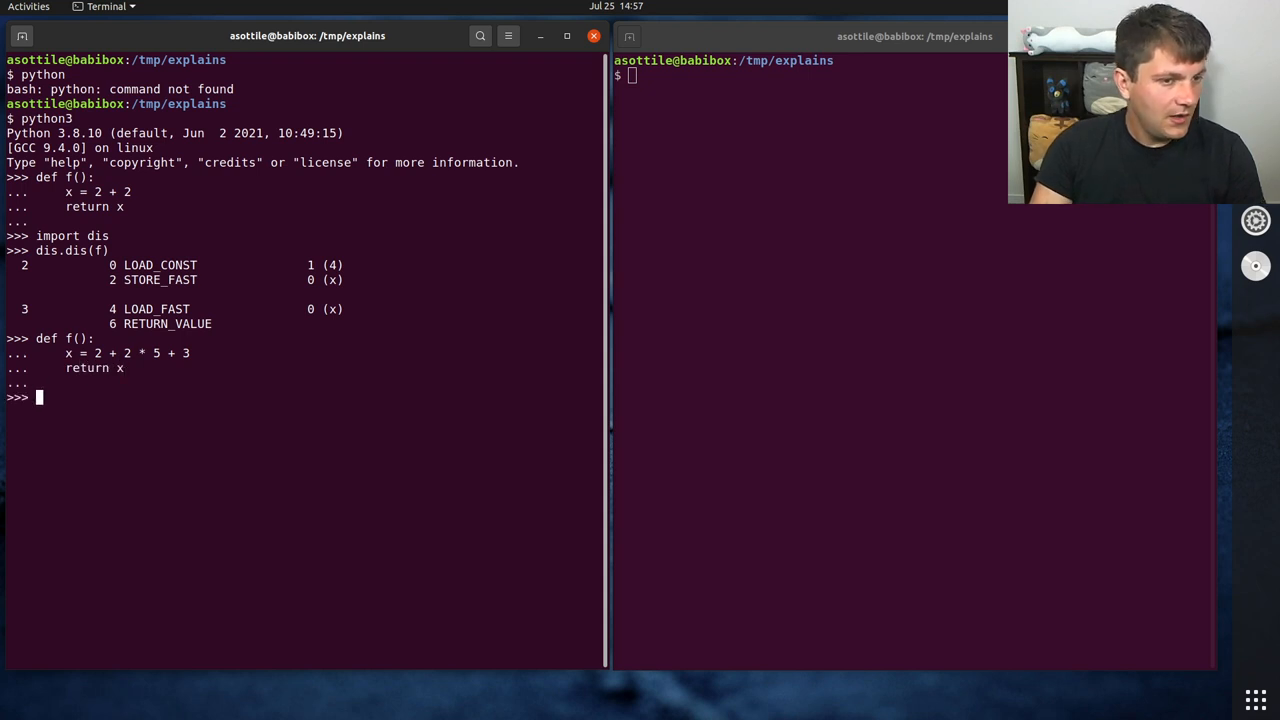
type("dis.dis(f)")
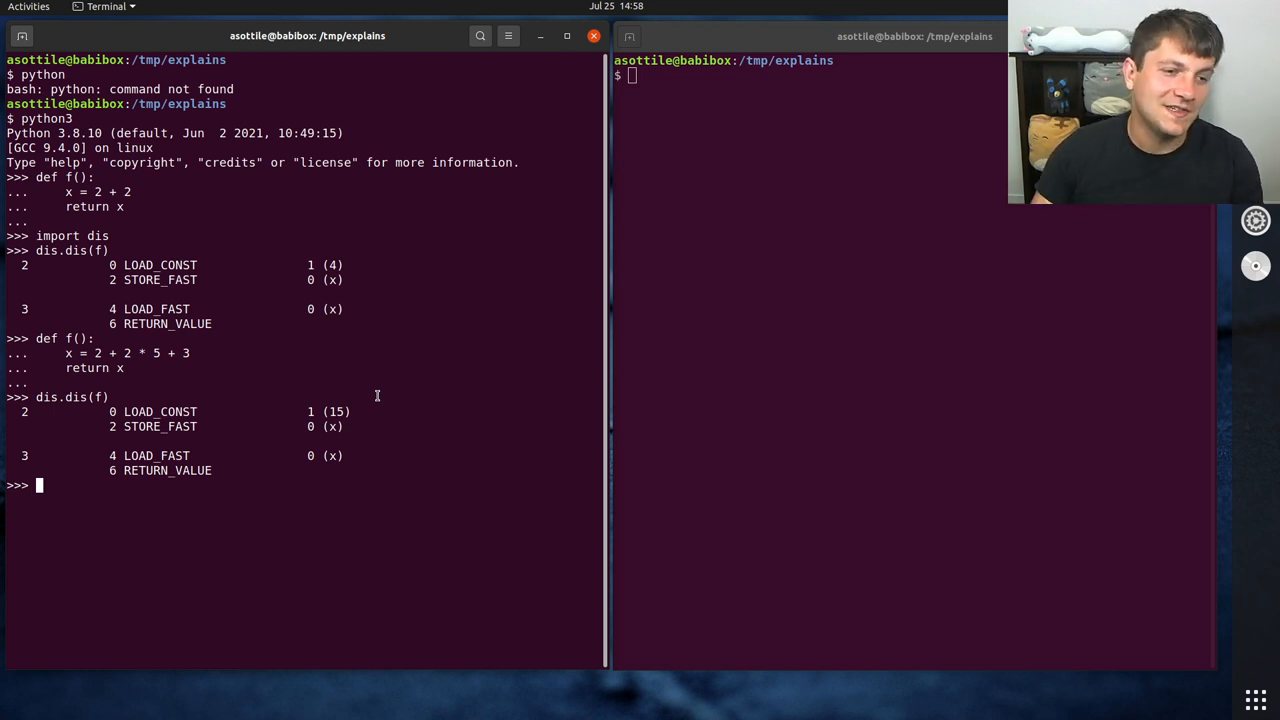
type("def f():")
type("s =")
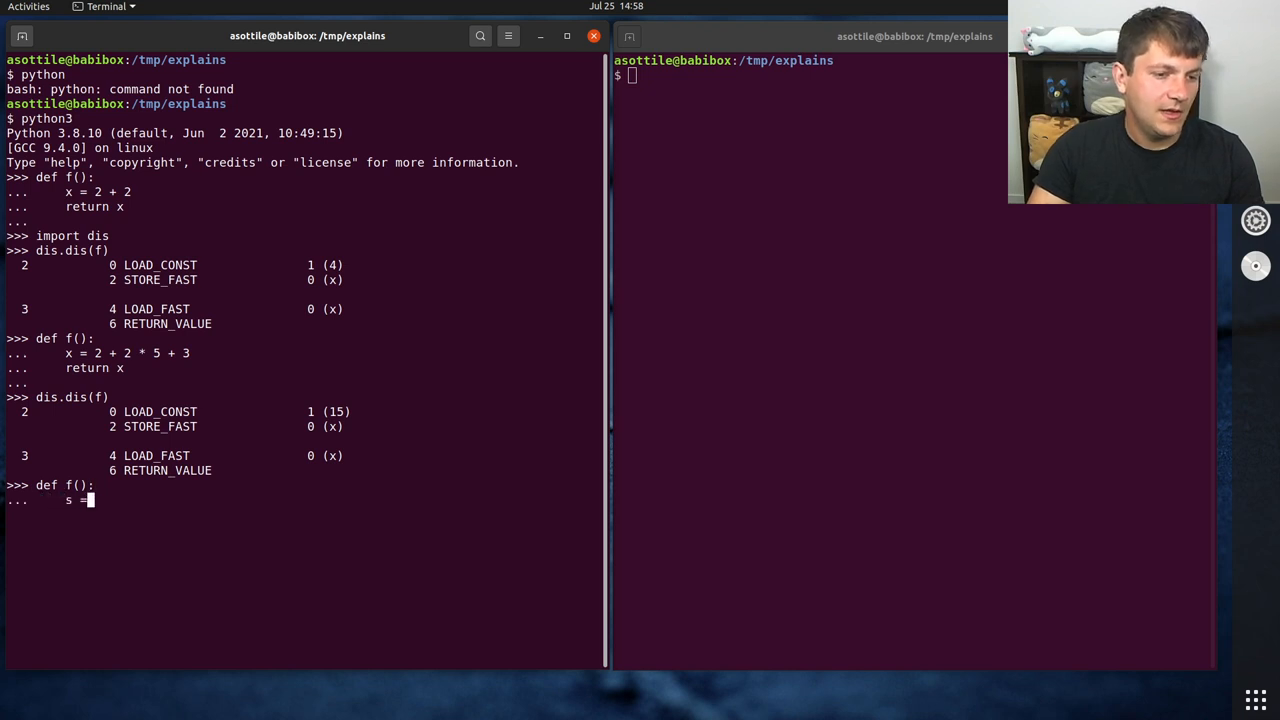
Step: Redefine f with s = 'foo' + 'bar' and disassemble it, highlighting the folded 'foobar'
type("'foo' + 'bar'")
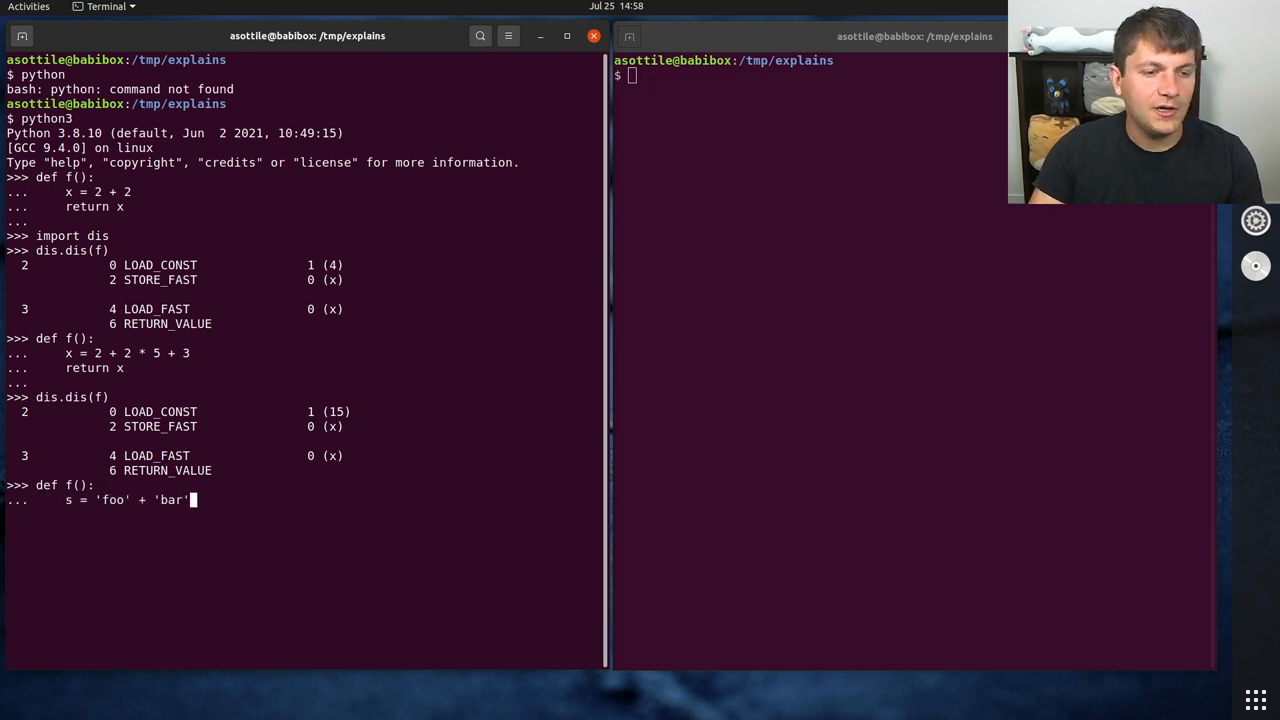
type("dis.dis(f")
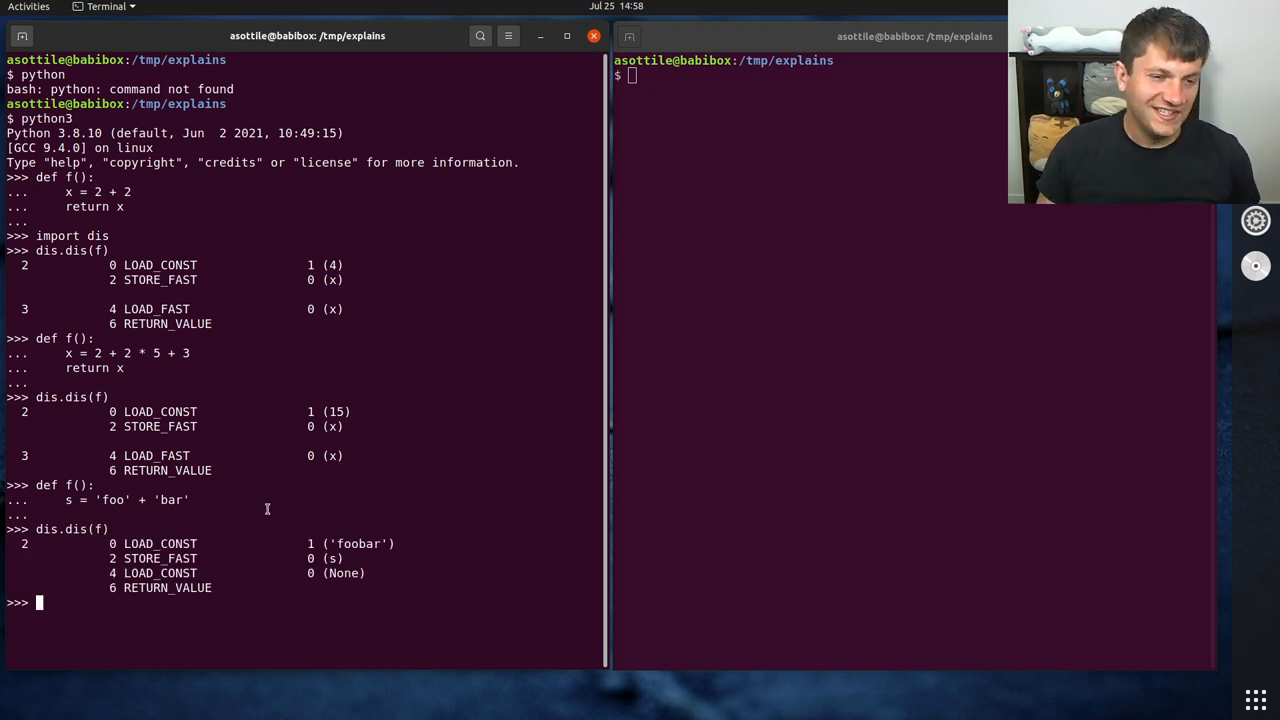
double_click(140, 500)
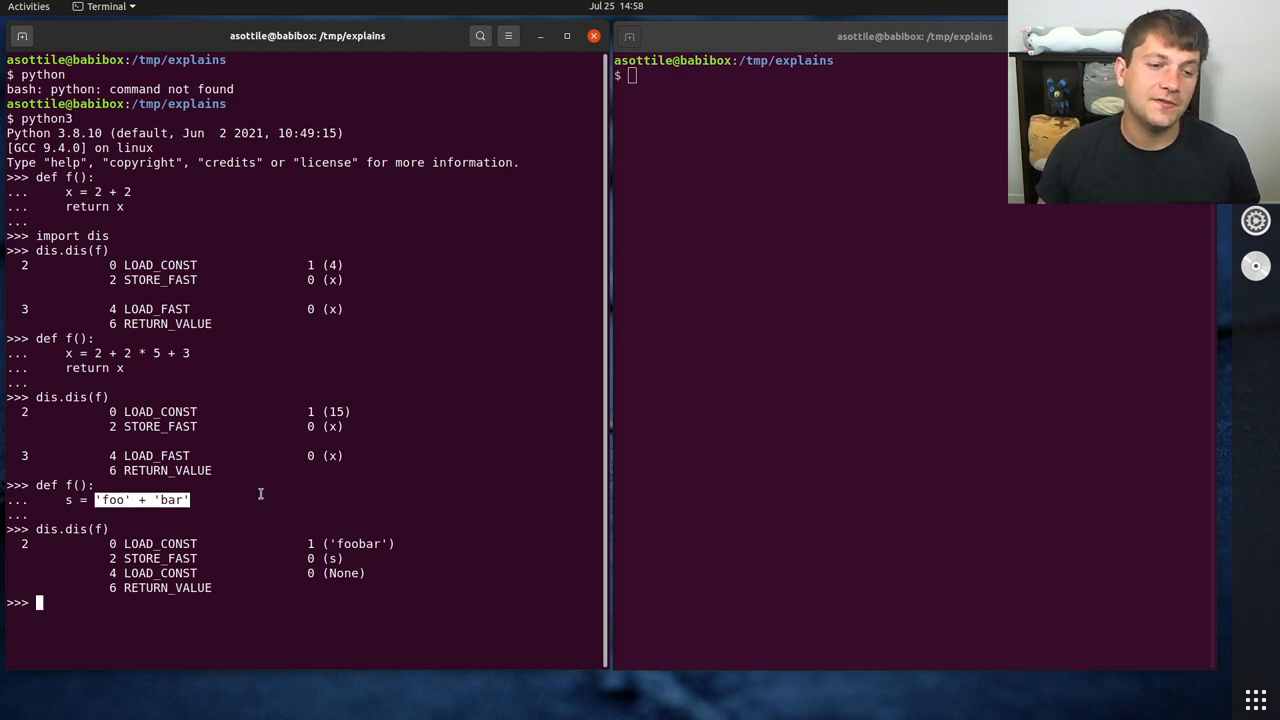
type("de")
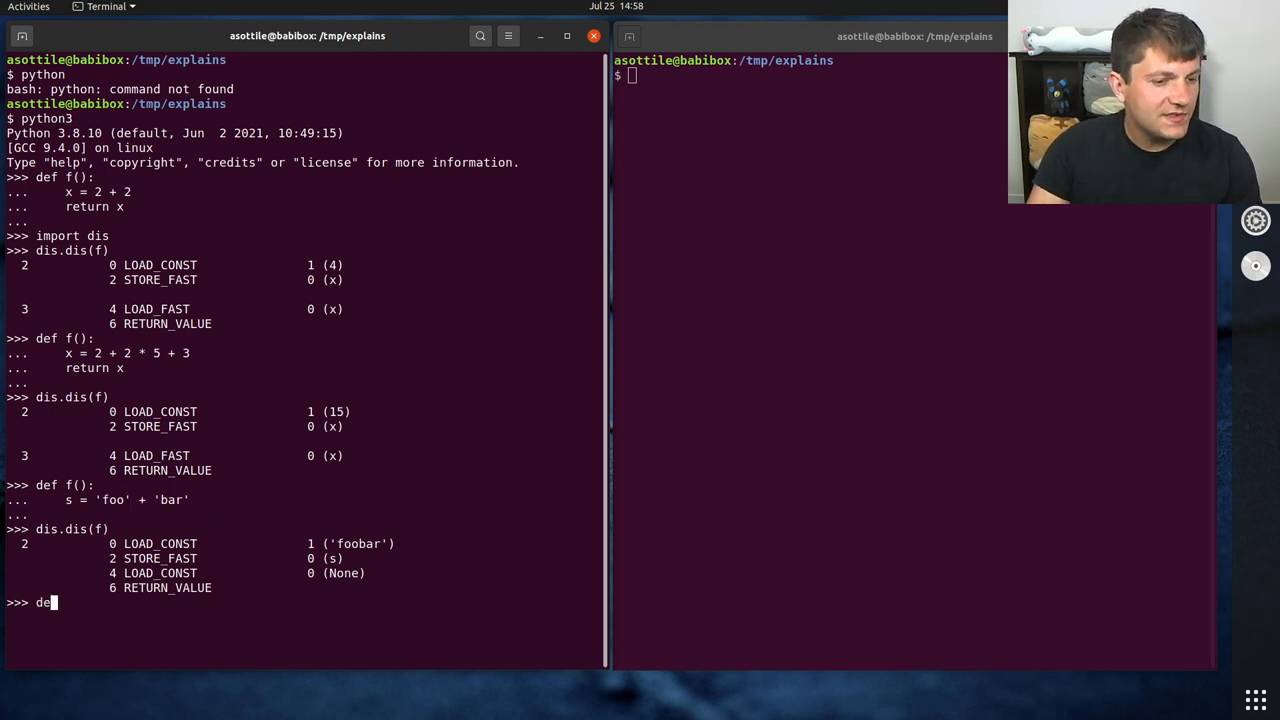
Step: Redefine f with b = True and False and disassemble it, highlighting the remaining conditional jump
type("f():")
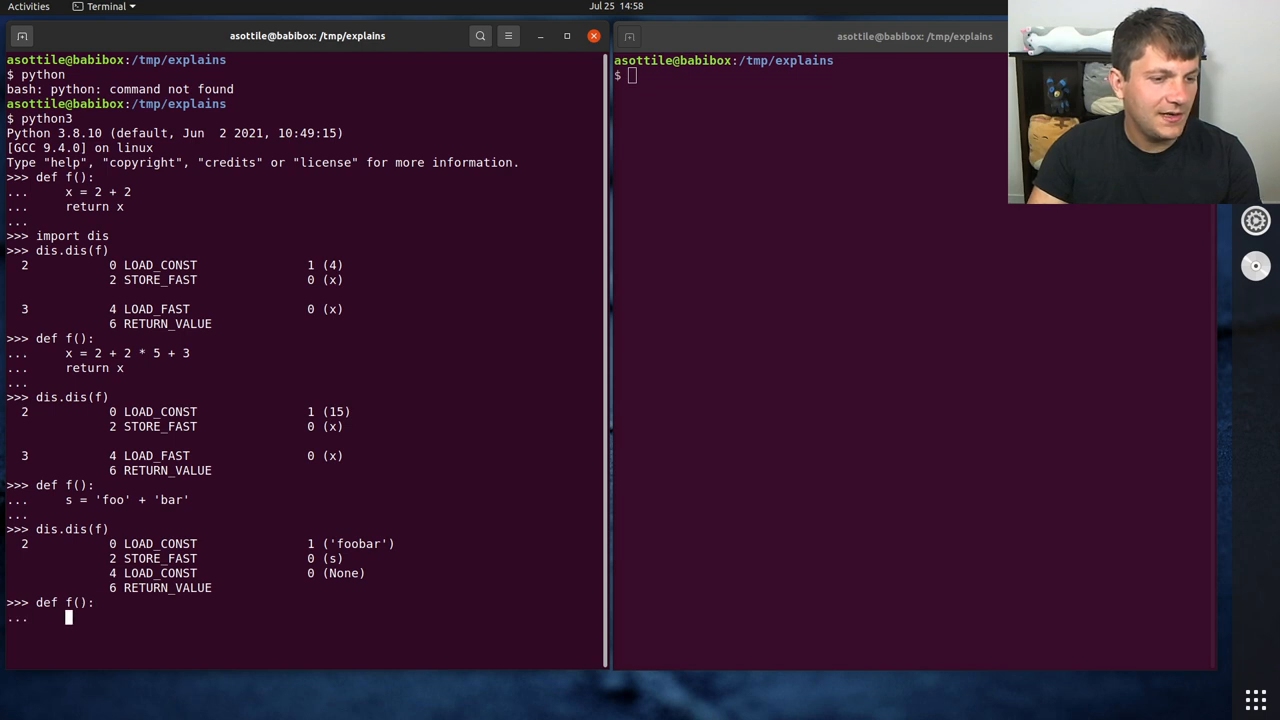
type("b = T")
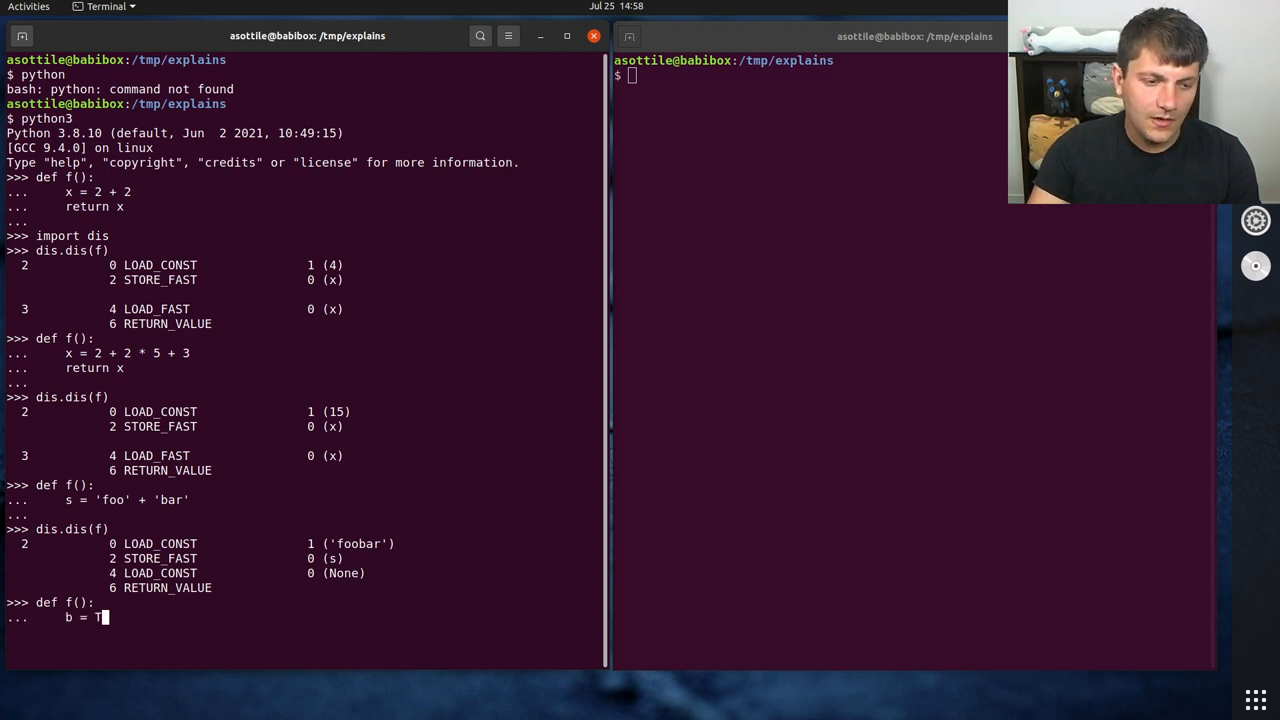
type("rue and")
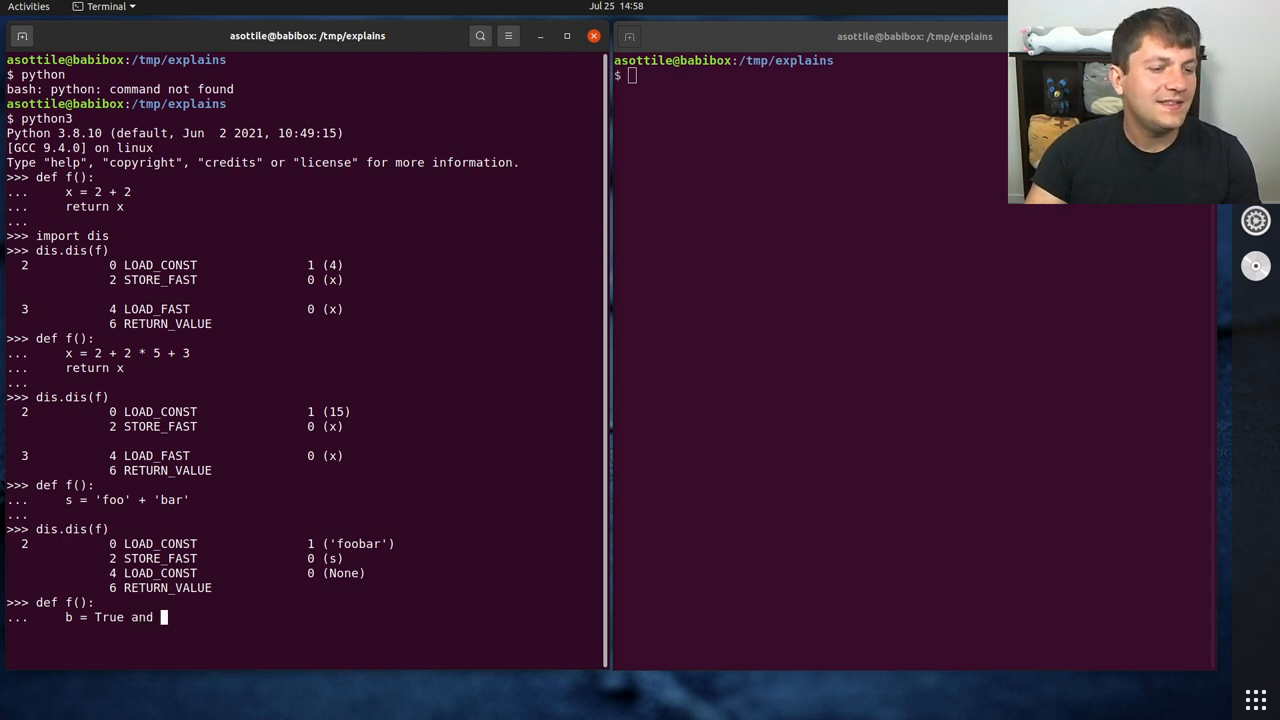
type("False")
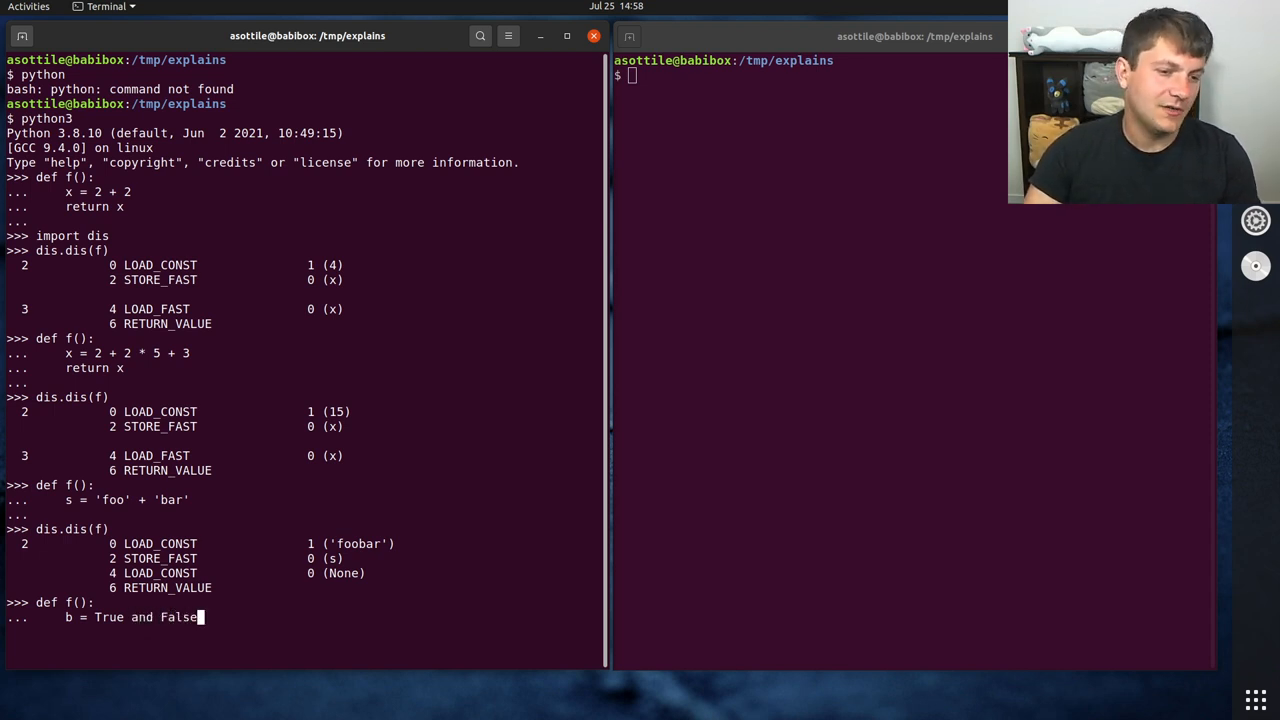
type("dis.dis(f")
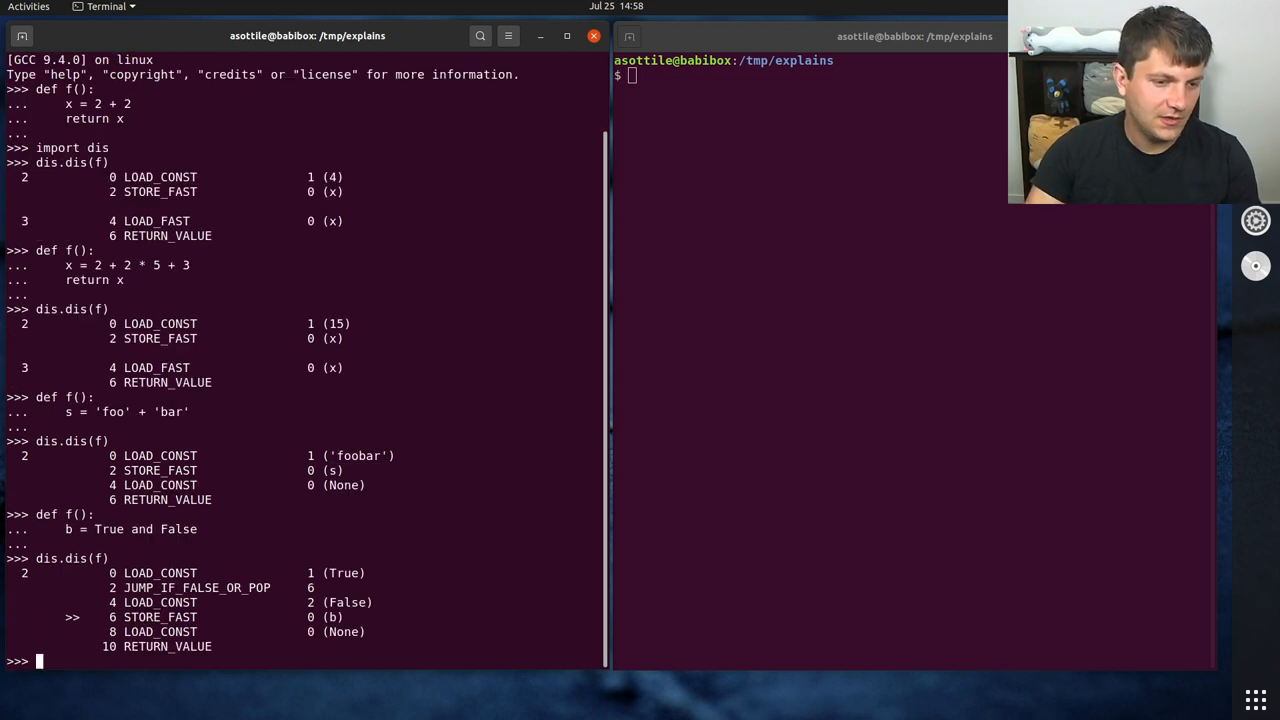
left_click_drag(10, 573, 600, 605)
type("def f():")
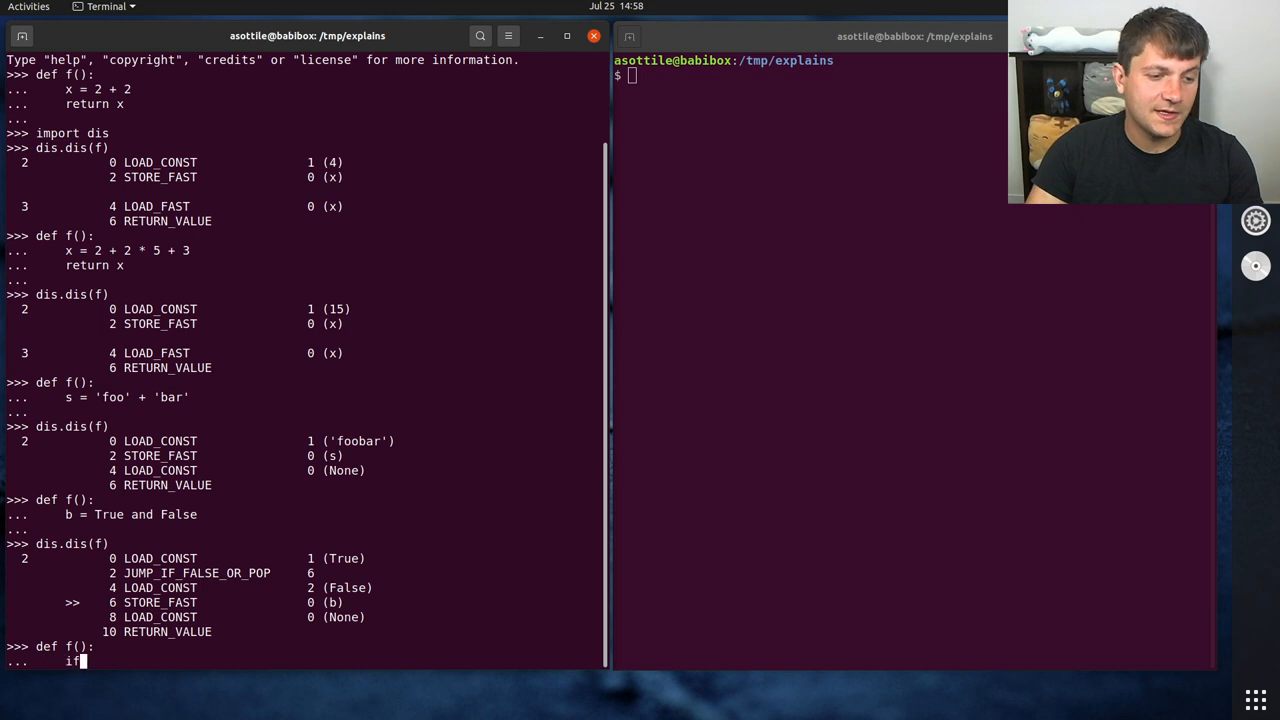
Step: Redefine f with nested if True / if False around print('hi') and disassemble it to just LOAD_CONST None
type("True:")
type("if False:")
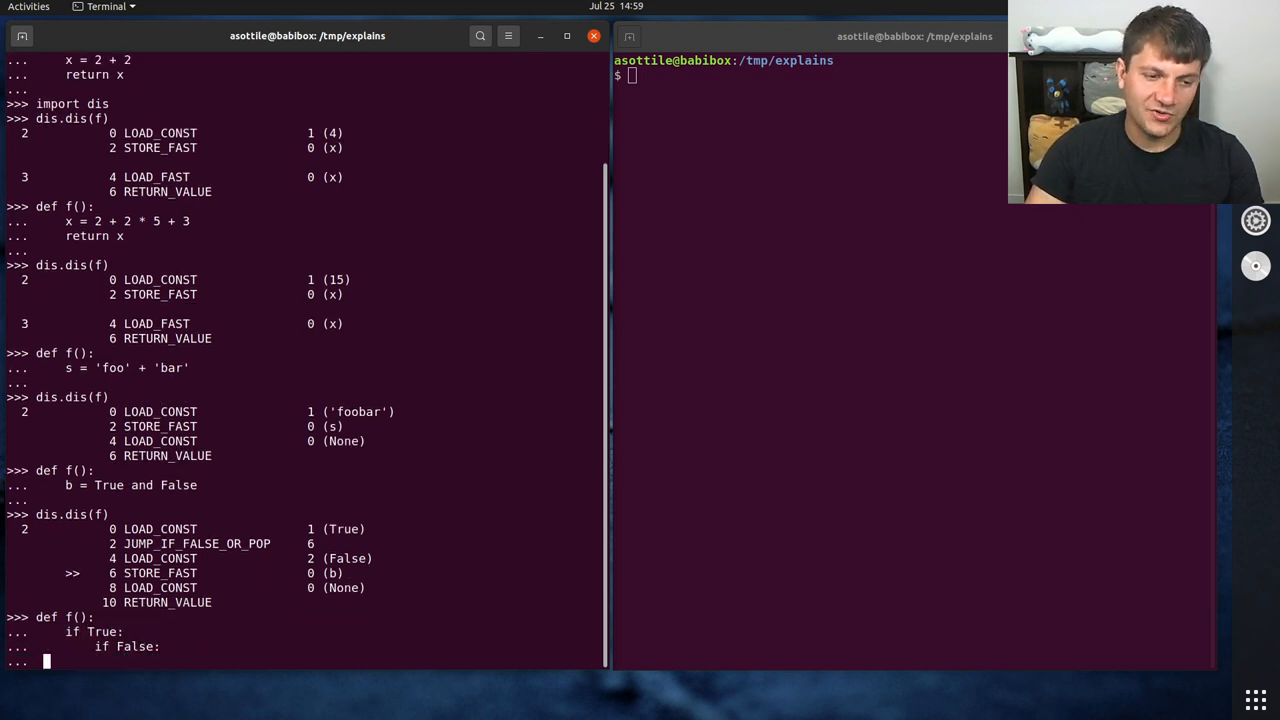
type("print('hi")
type("di")
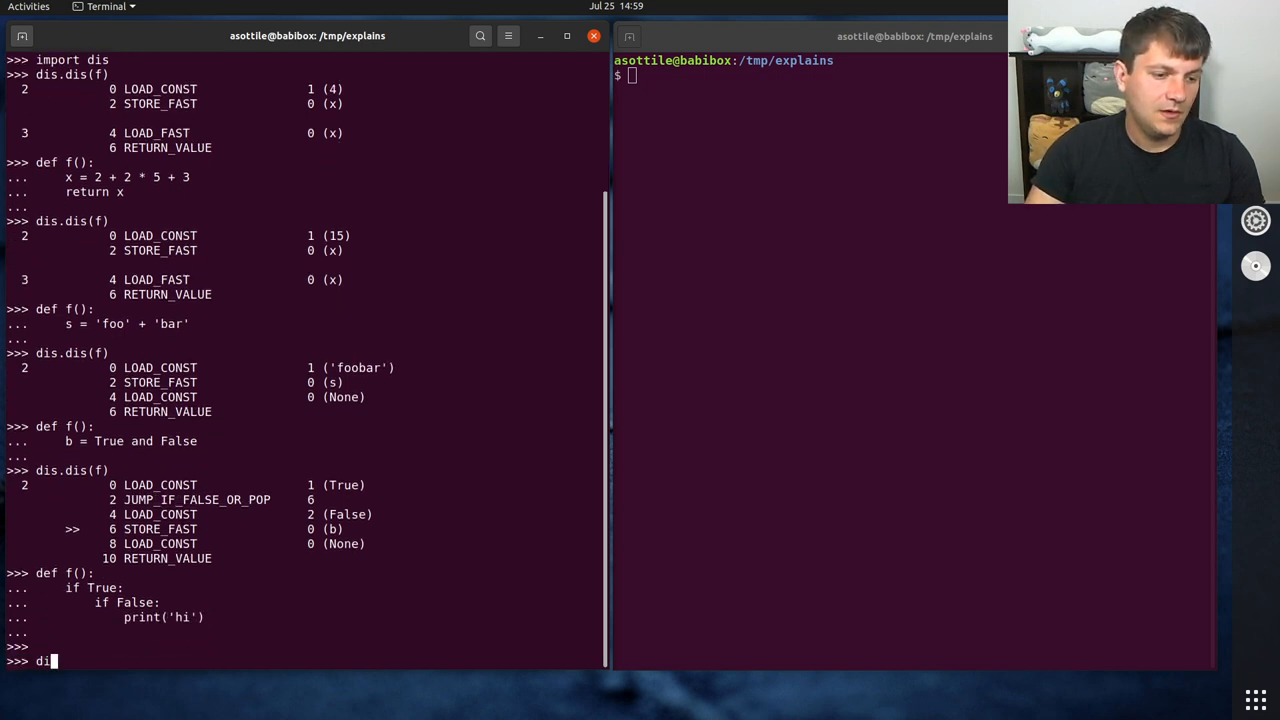
key("Return")
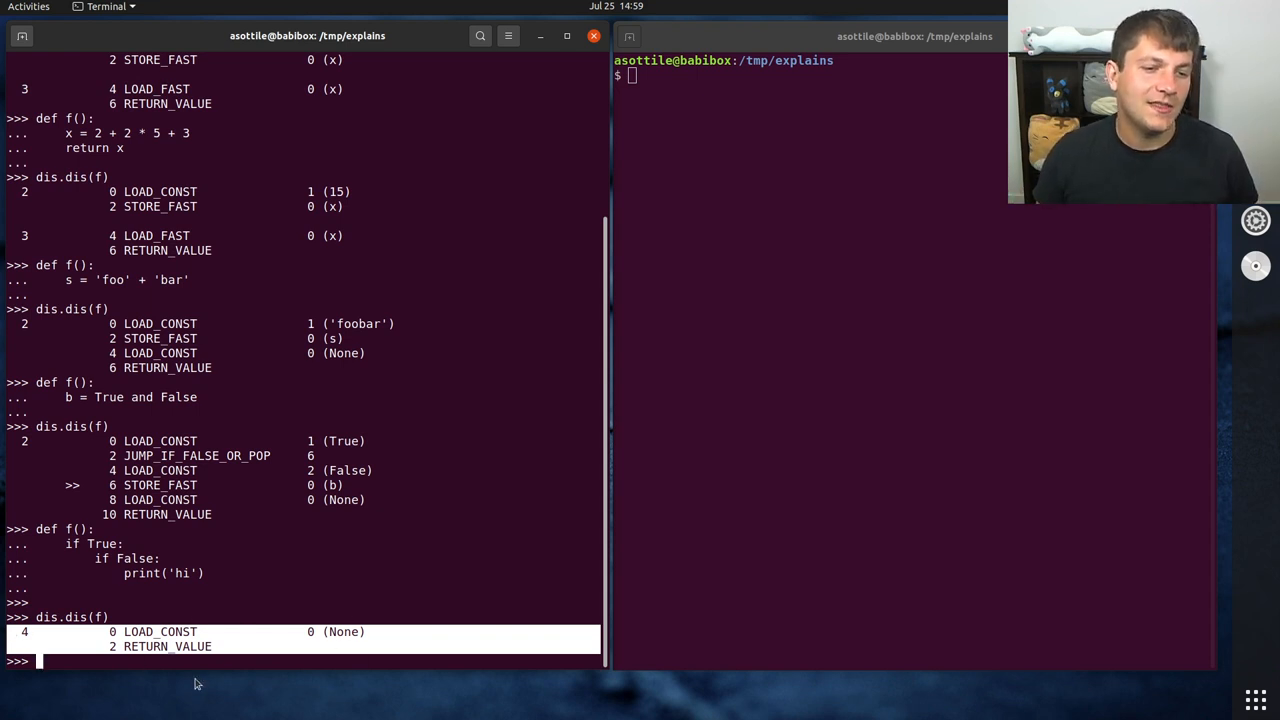
mouse_move(212, 240)
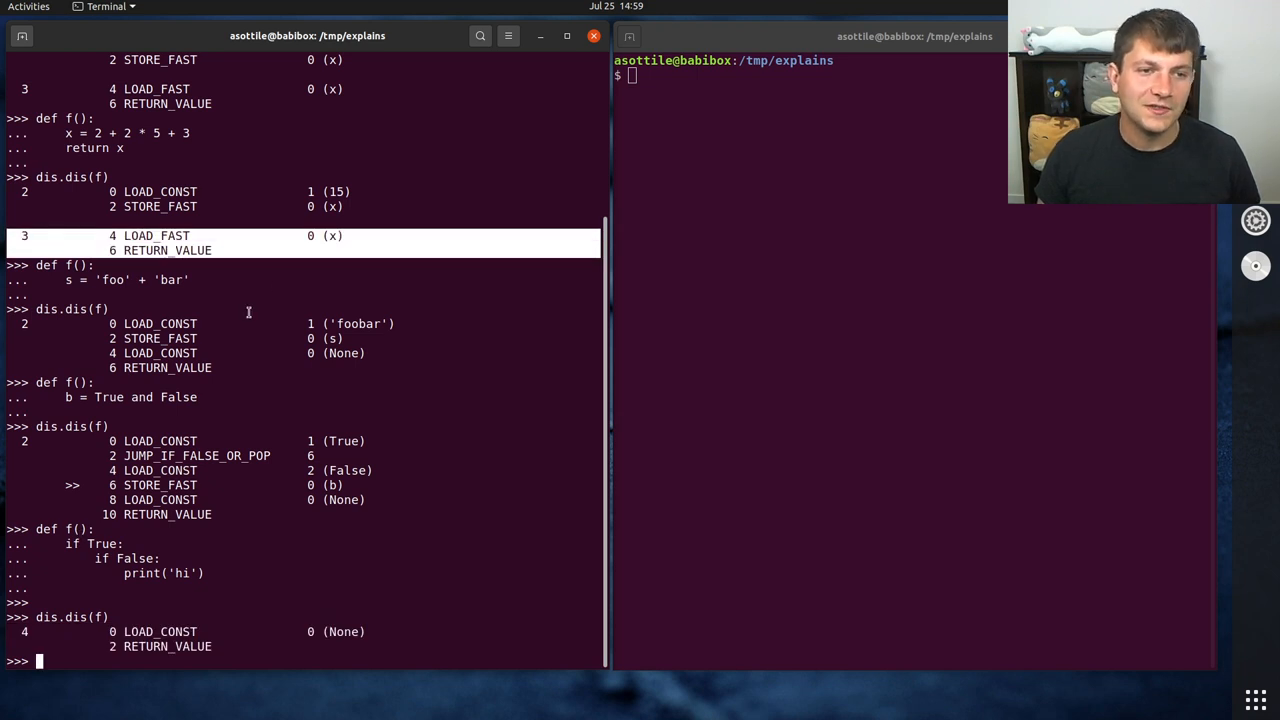
mouse_move(240, 175)
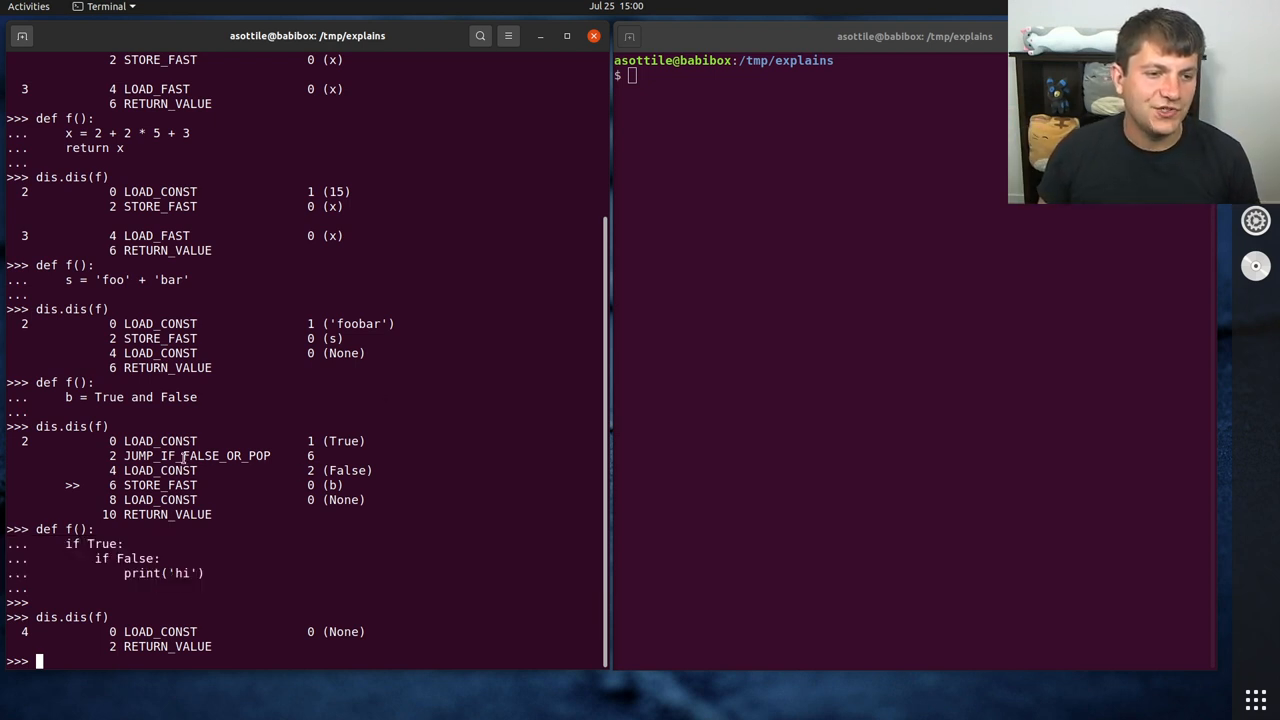
double_click(197, 455)
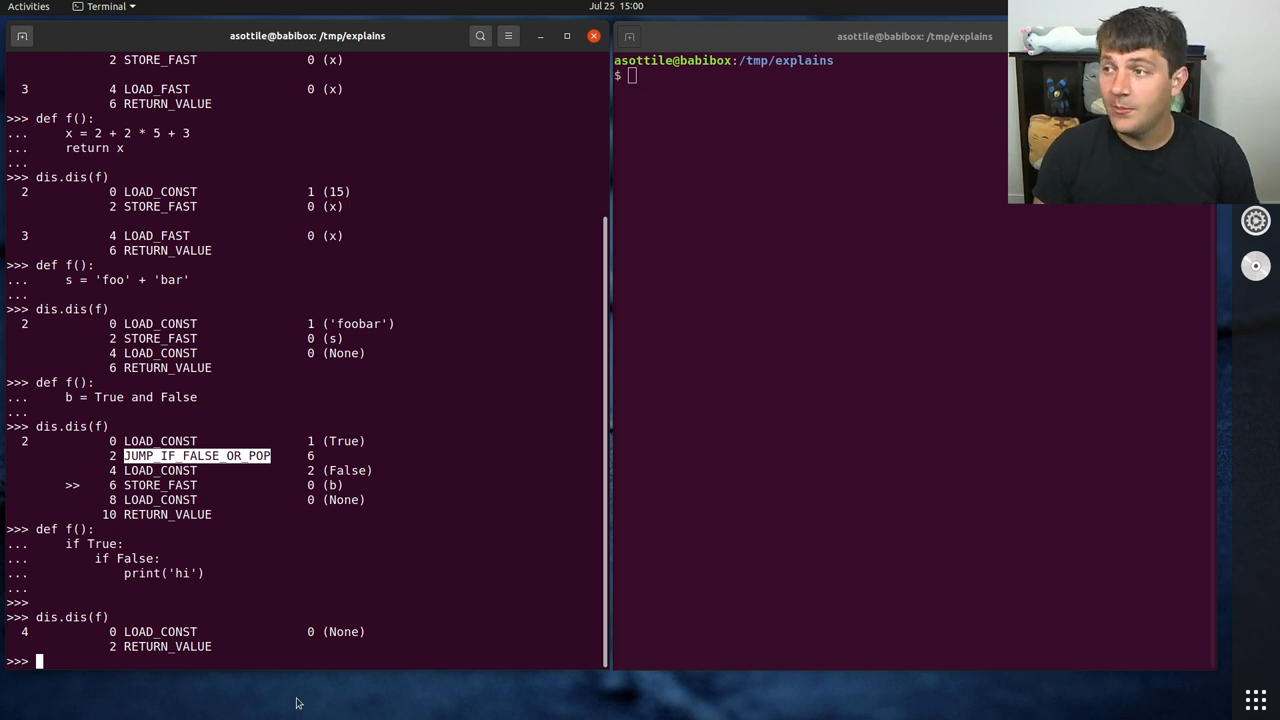